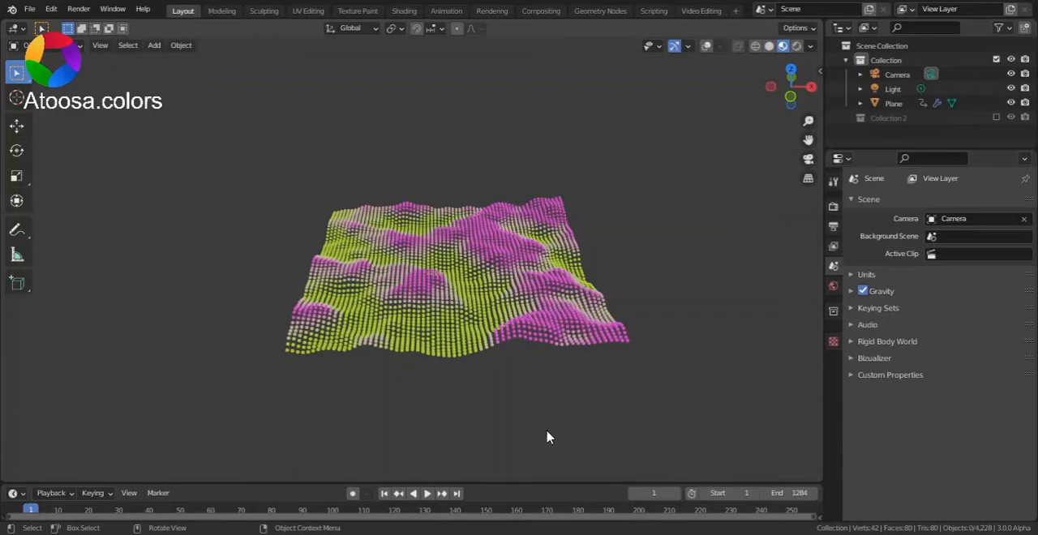
Preview the landscape animation, then switch the viewport to solid shading.
{"action": "left_click", "coordinate": [426, 493]}
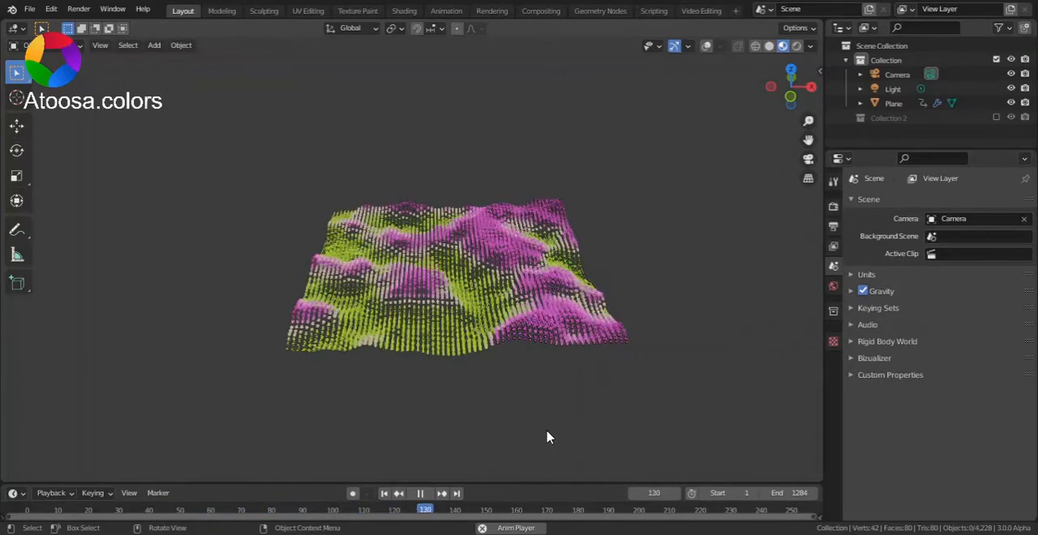
{"action": "left_click", "coordinate": [419, 493]}
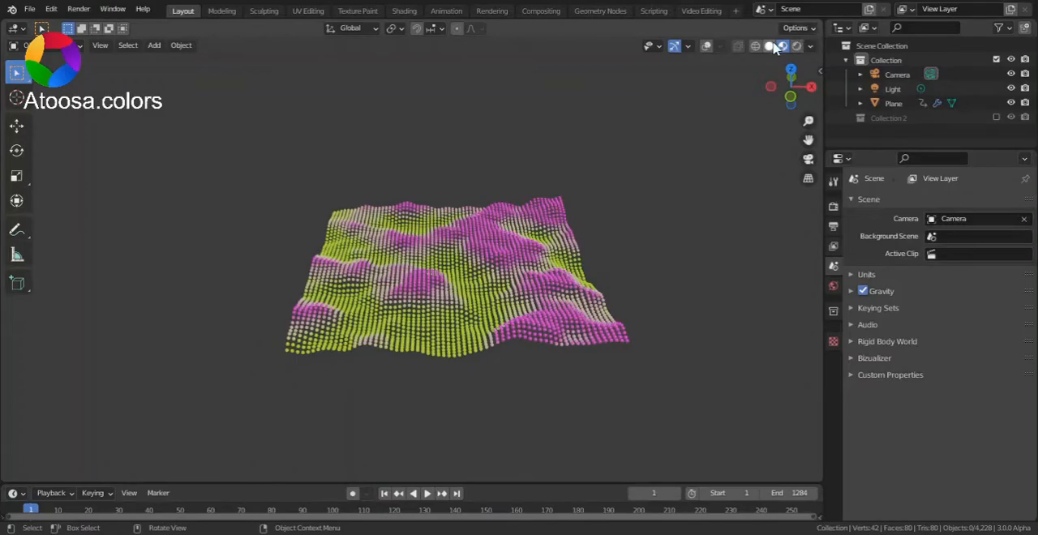
{"action": "left_click", "coordinate": [767, 46]}
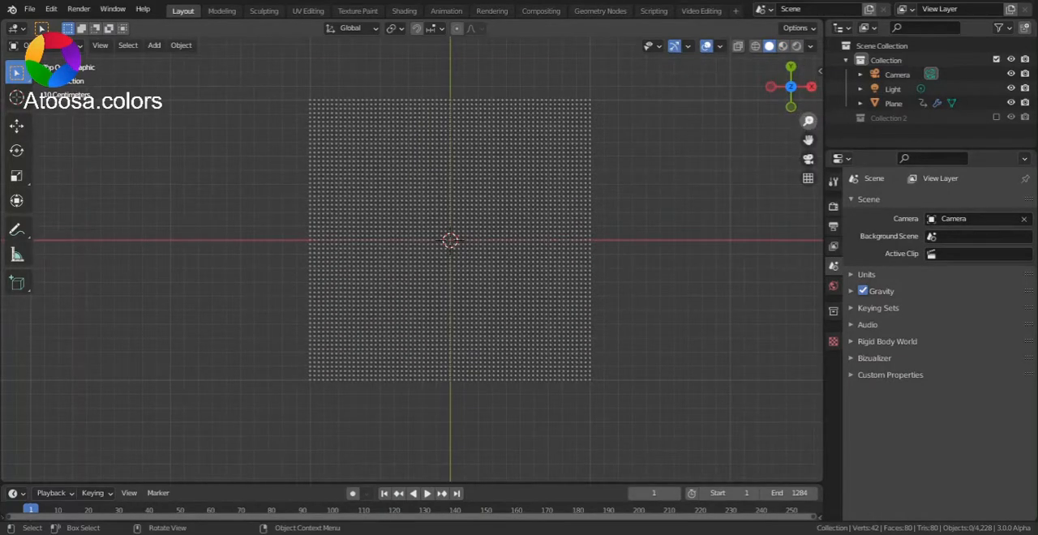
Add a plane with a Simple Subdivision Surface modifier at level 1.
{"action": "left_click", "coordinate": [153, 45]}
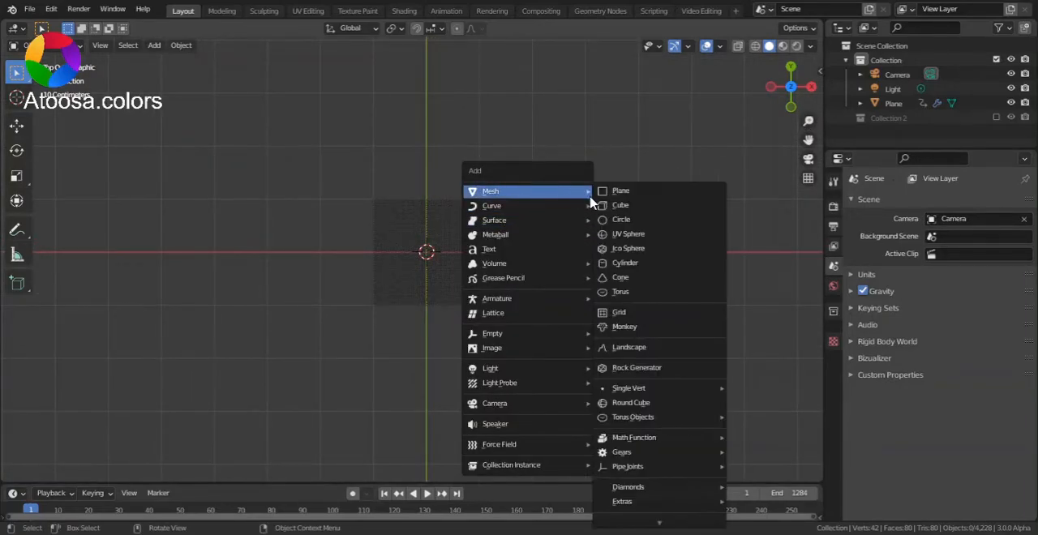
{"action": "left_click", "coordinate": [620, 190]}
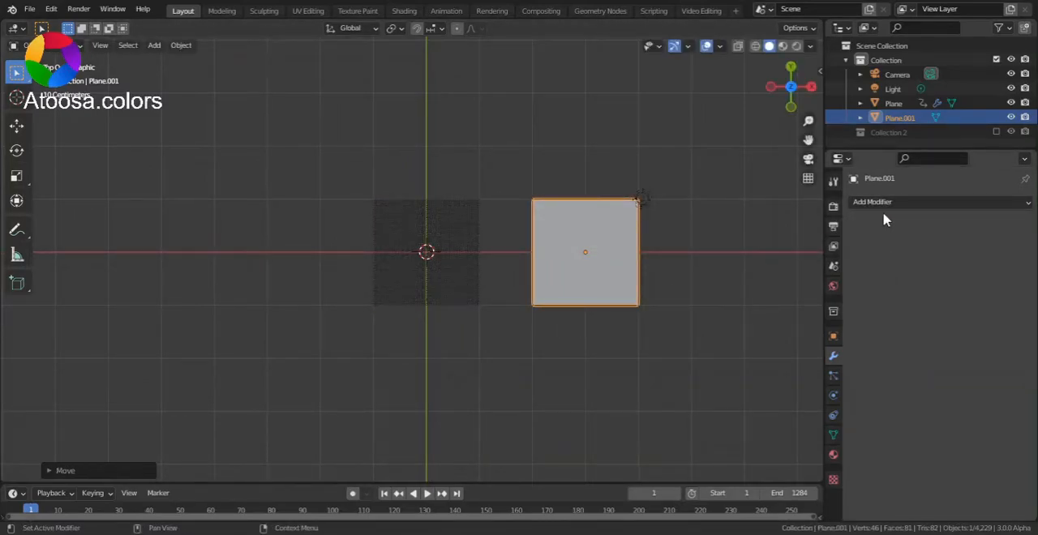
{"action": "left_click", "coordinate": [871, 201]}
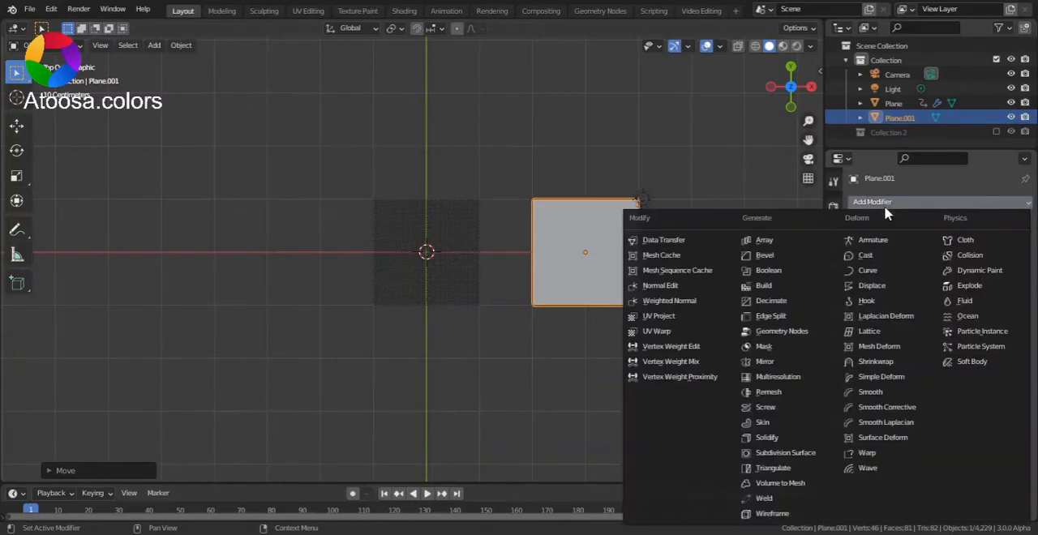
{"action": "left_click", "coordinate": [785, 452]}
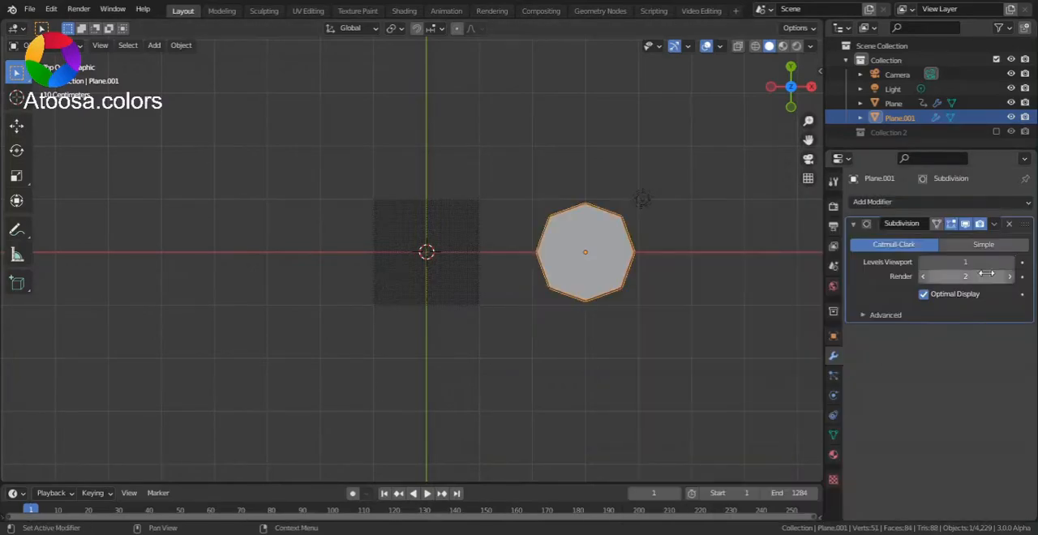
{"action": "left_click", "coordinate": [983, 244]}
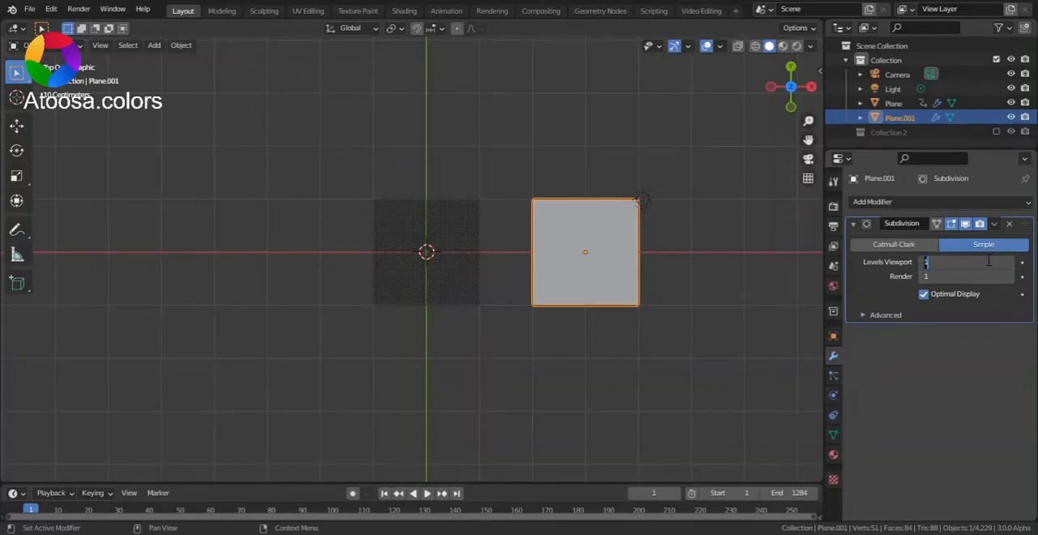
{"action": "left_click", "coordinate": [871, 201]}
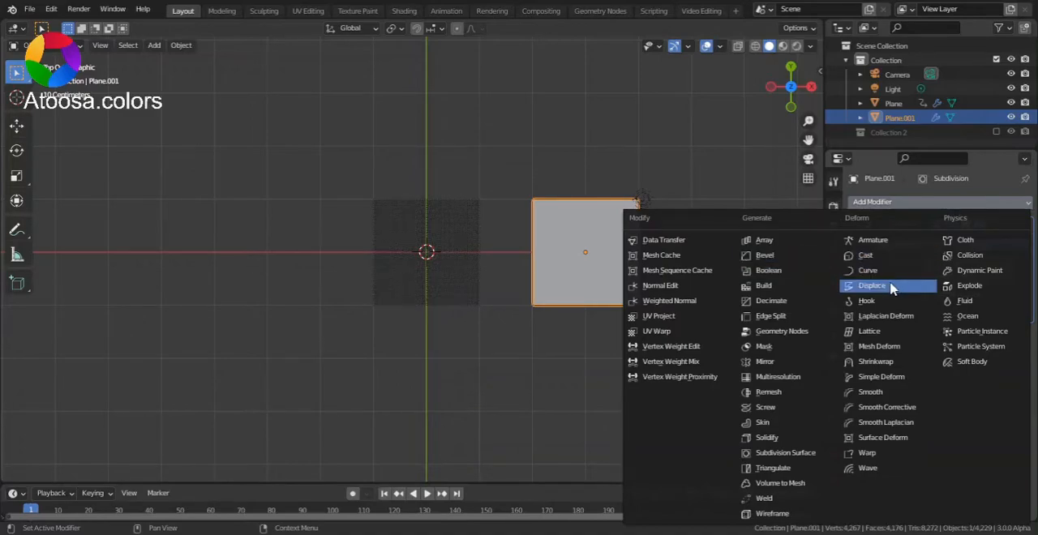
Add a Displace modifier with a new procedural texture to the plane.
{"action": "left_click", "coordinate": [871, 286]}
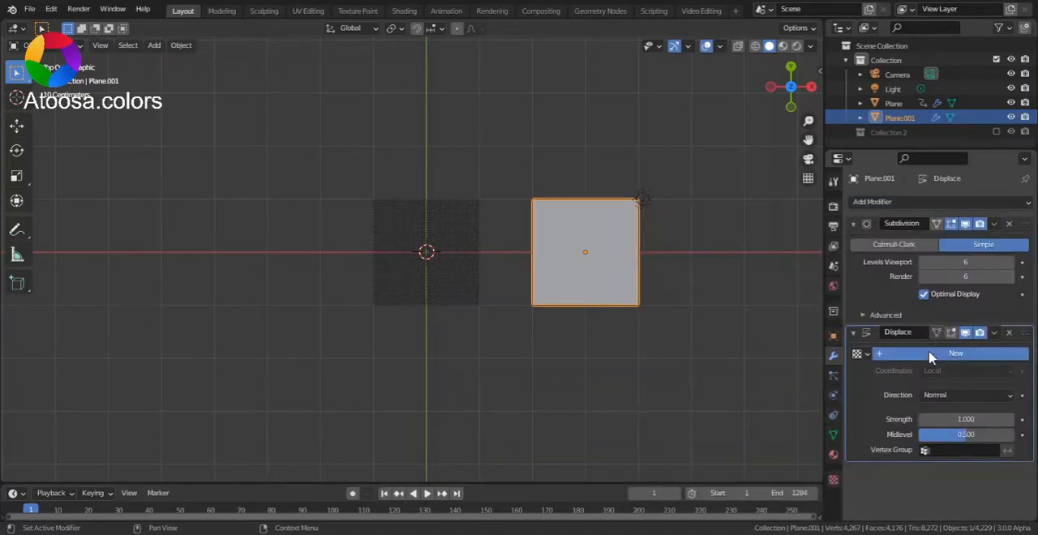
{"action": "left_click", "coordinate": [955, 353]}
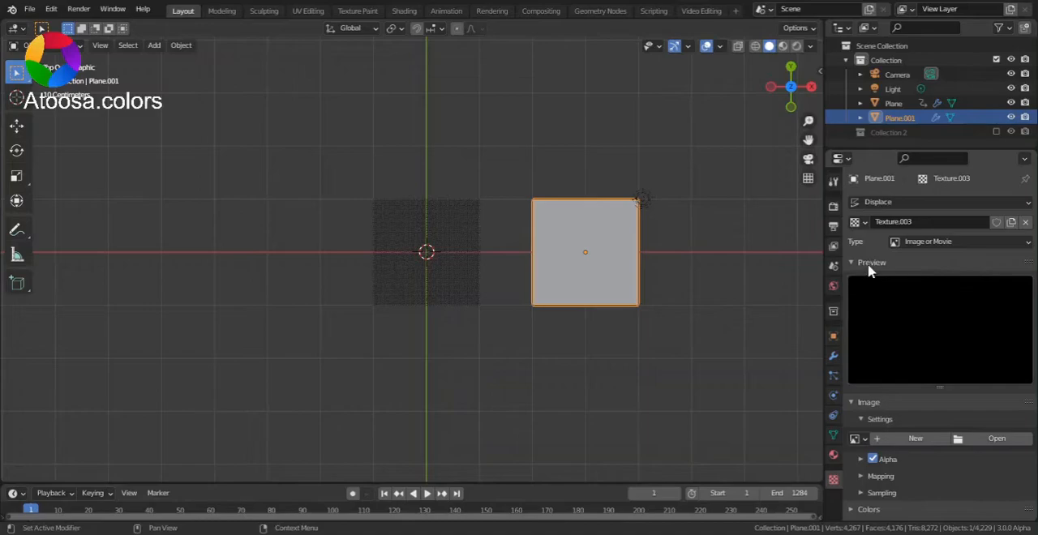
{"action": "left_click", "coordinate": [957, 242]}
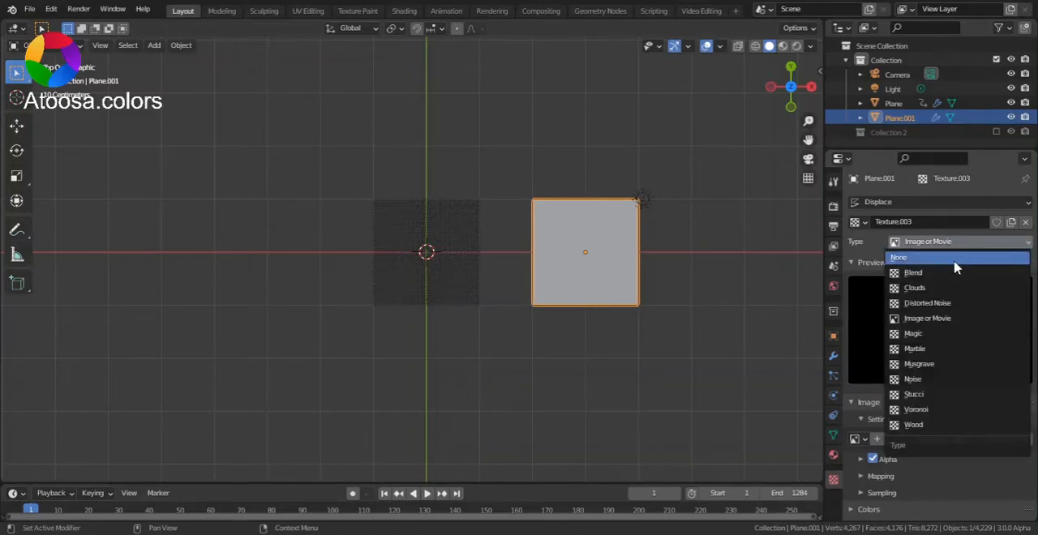
{"action": "left_click", "coordinate": [913, 287]}
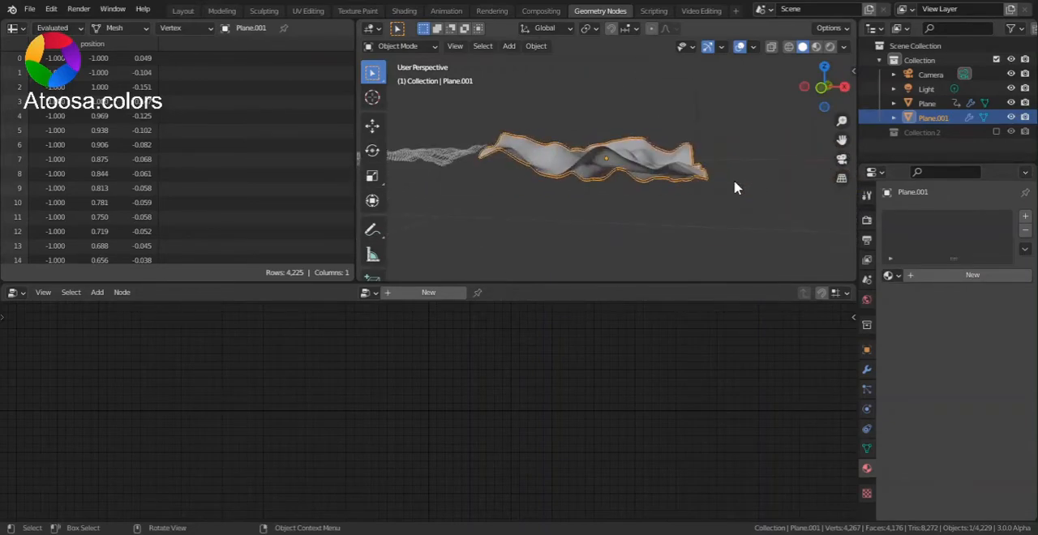
Create a geometry node tree on the plane and add Point nodes via 'po' search.
{"action": "left_click", "coordinate": [428, 291]}
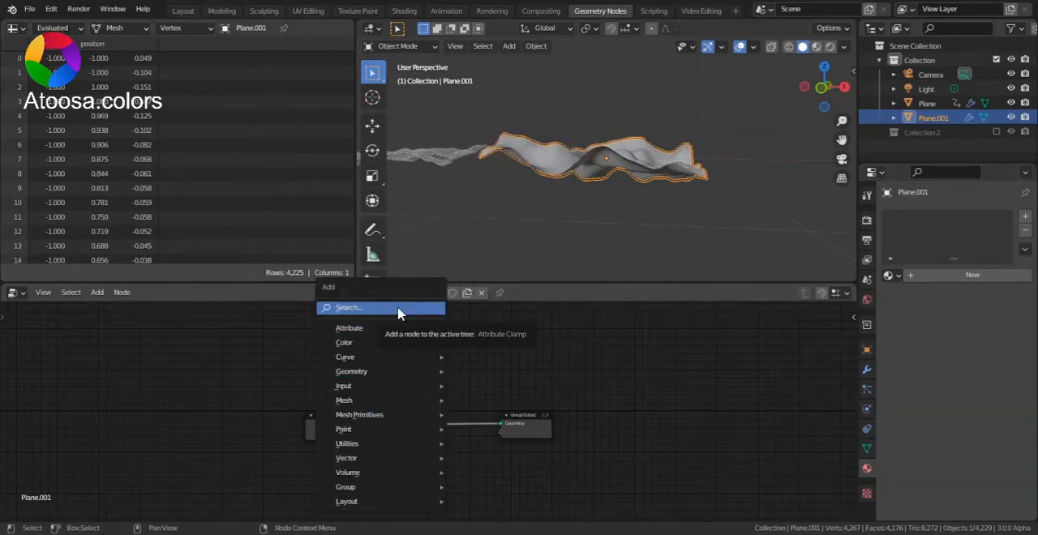
{"action": "mouse_move", "coordinate": [343, 429]}
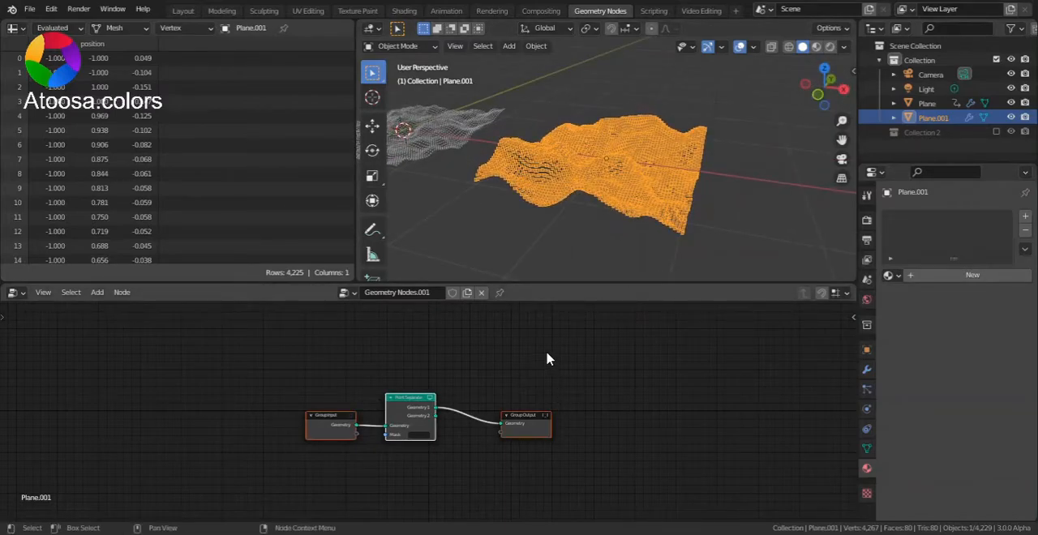
{"action": "left_click", "coordinate": [96, 292]}
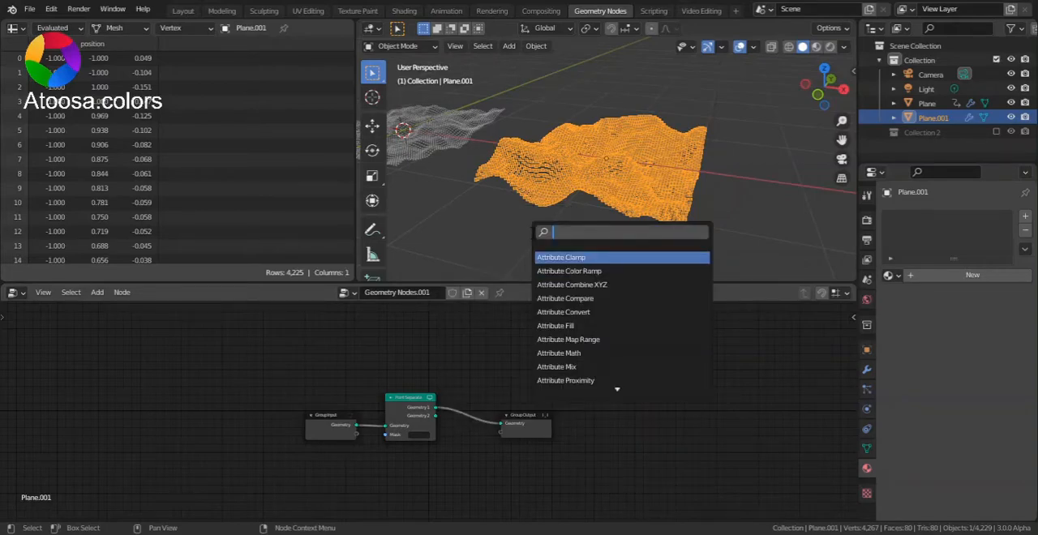
{"action": "type", "text": "po"}
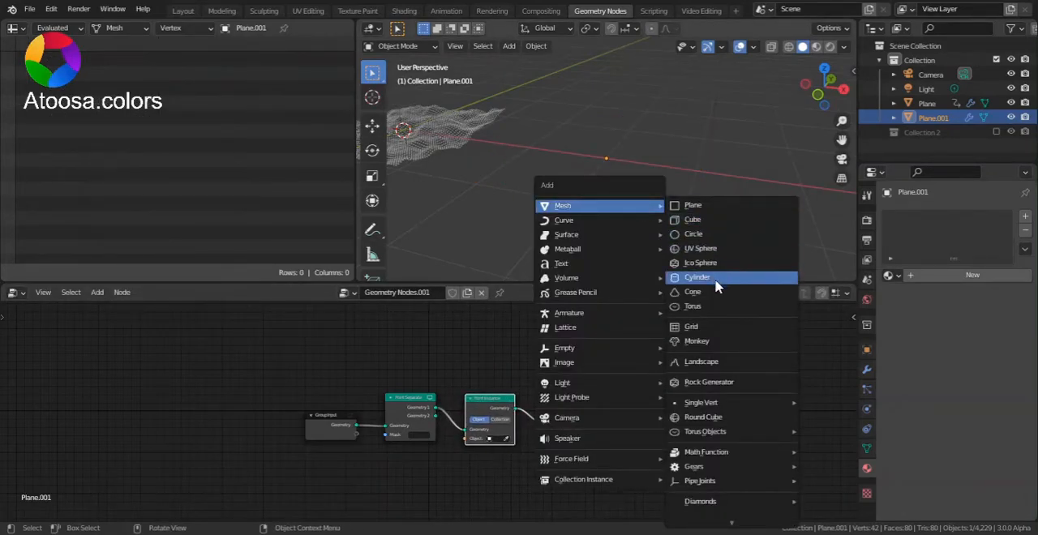
{"action": "mouse_move", "coordinate": [700, 262]}
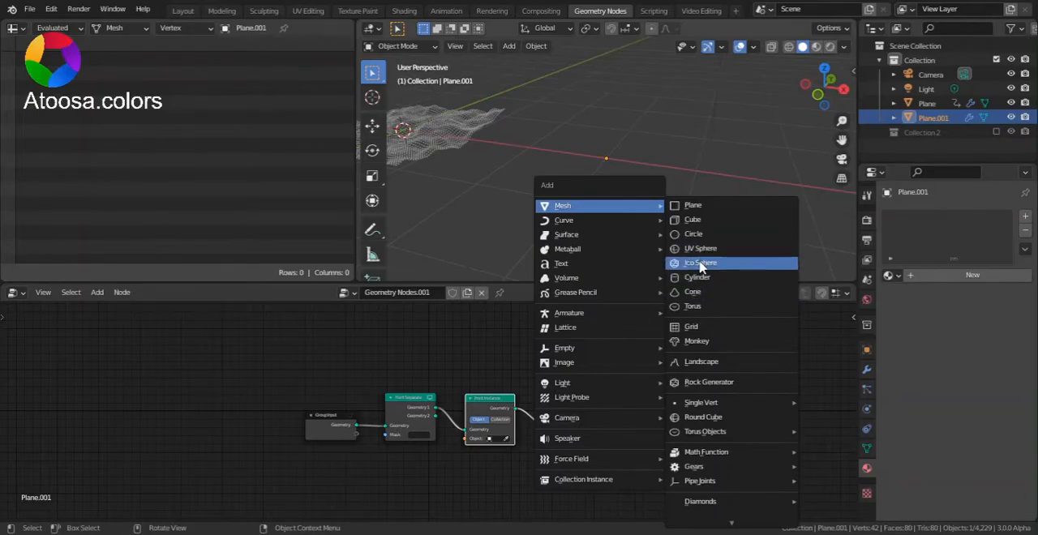
Add an icosphere and reselect Plane.001 to instance it on the points.
{"action": "left_click", "coordinate": [699, 262]}
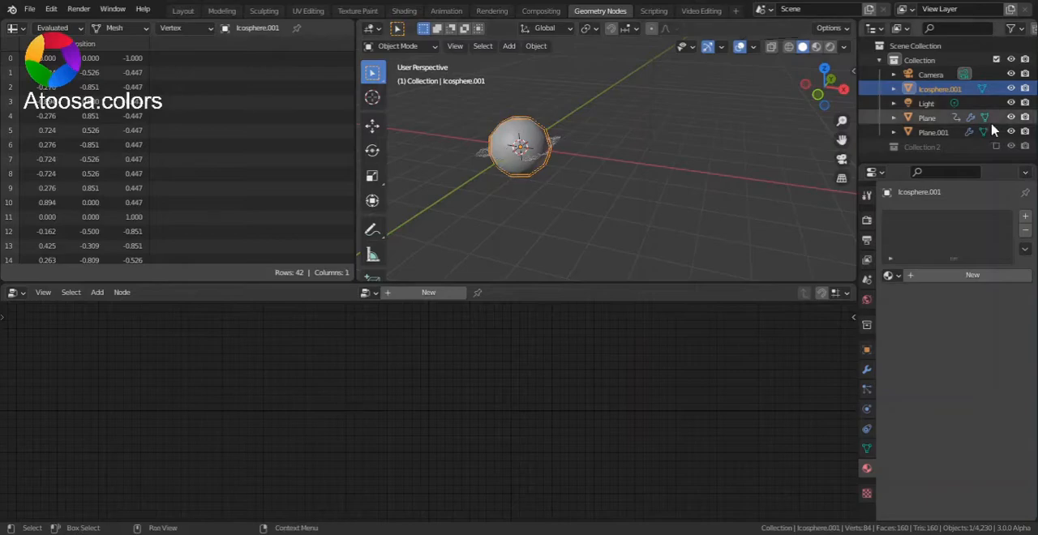
{"action": "left_click", "coordinate": [932, 131]}
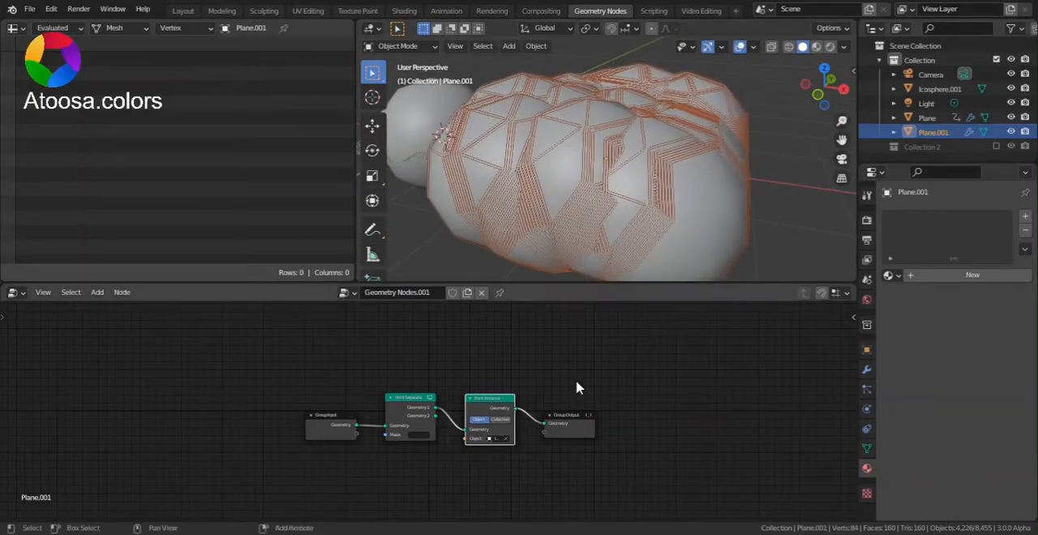
Add an Attribute Fill node setting instance scale to shrink the spheres.
{"action": "left_click", "coordinate": [96, 292]}
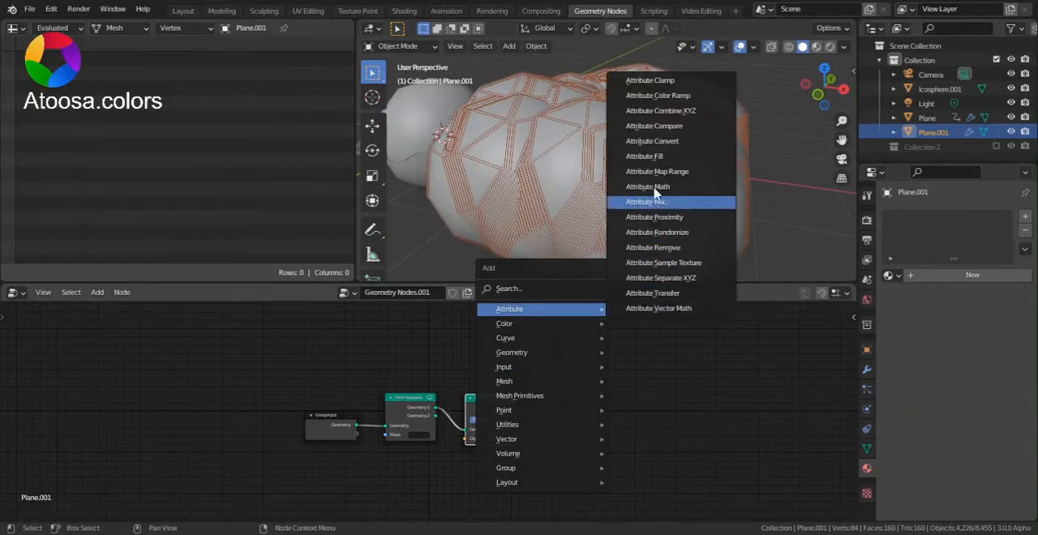
{"action": "mouse_move", "coordinate": [519, 295]}
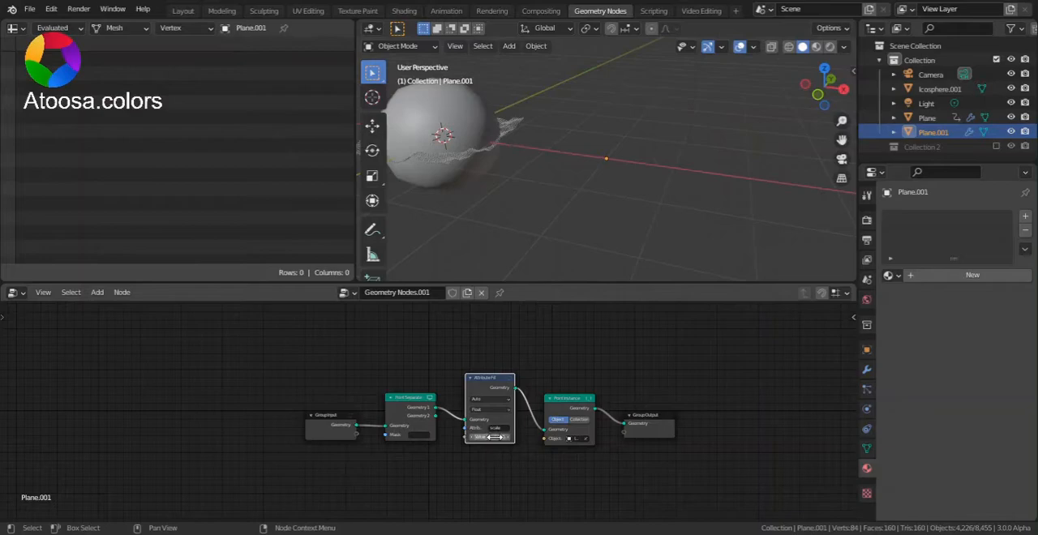
{"action": "left_click", "coordinate": [489, 438]}
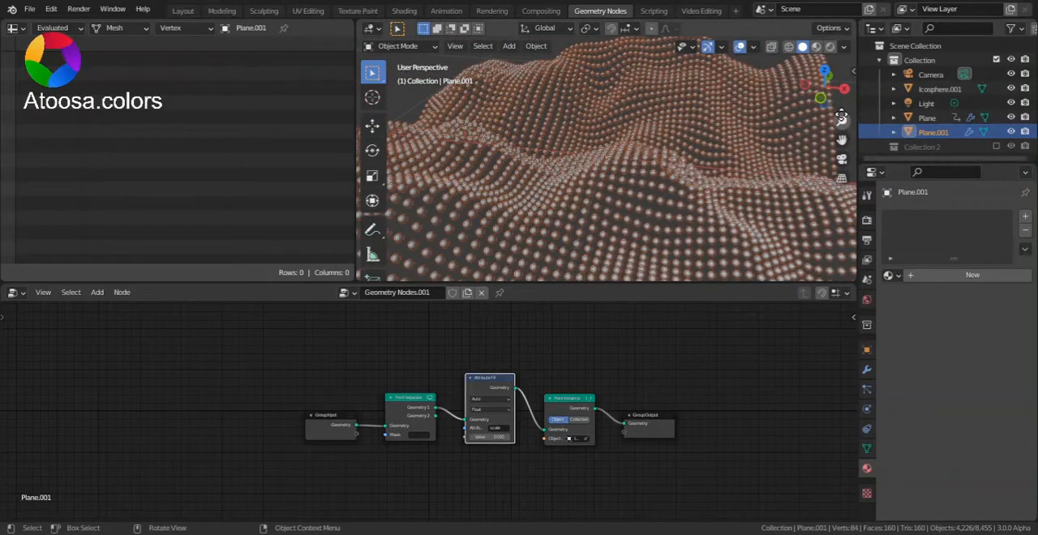
{"action": "left_click", "coordinate": [940, 89]}
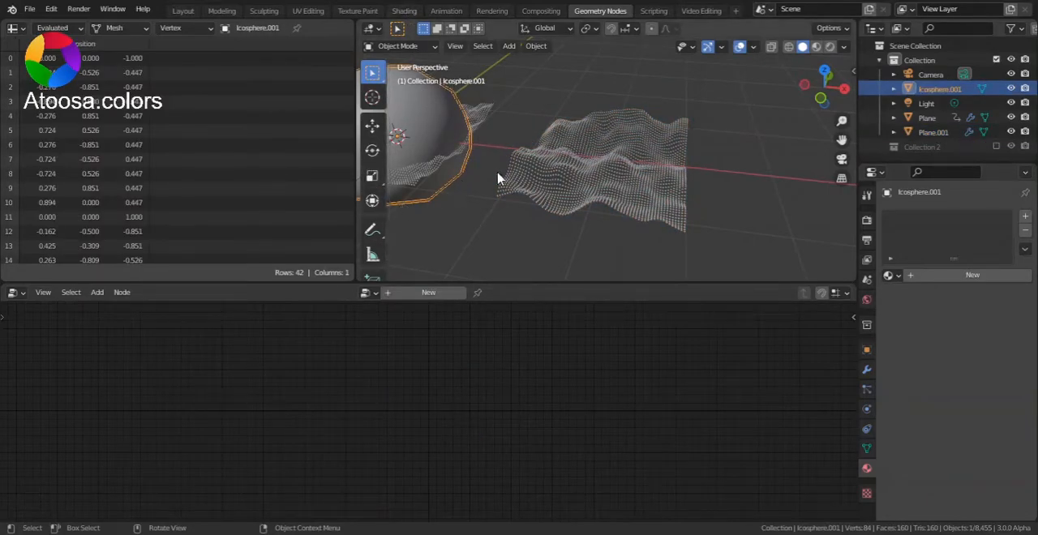
In the Shading workspace, add a Geometry input node beside the Principled BSDF.
{"action": "left_click", "coordinate": [404, 10]}
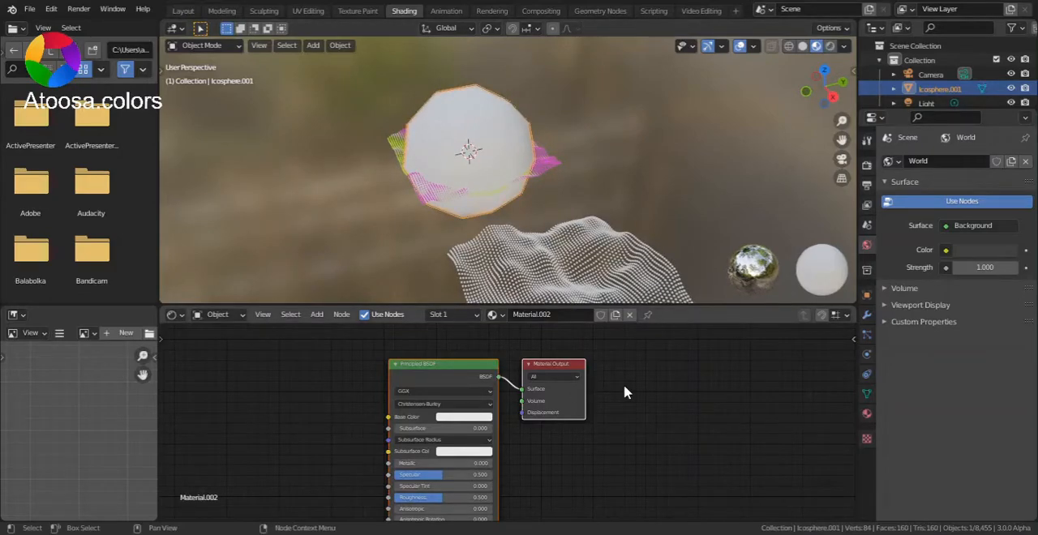
{"action": "left_click", "coordinate": [625, 391]}
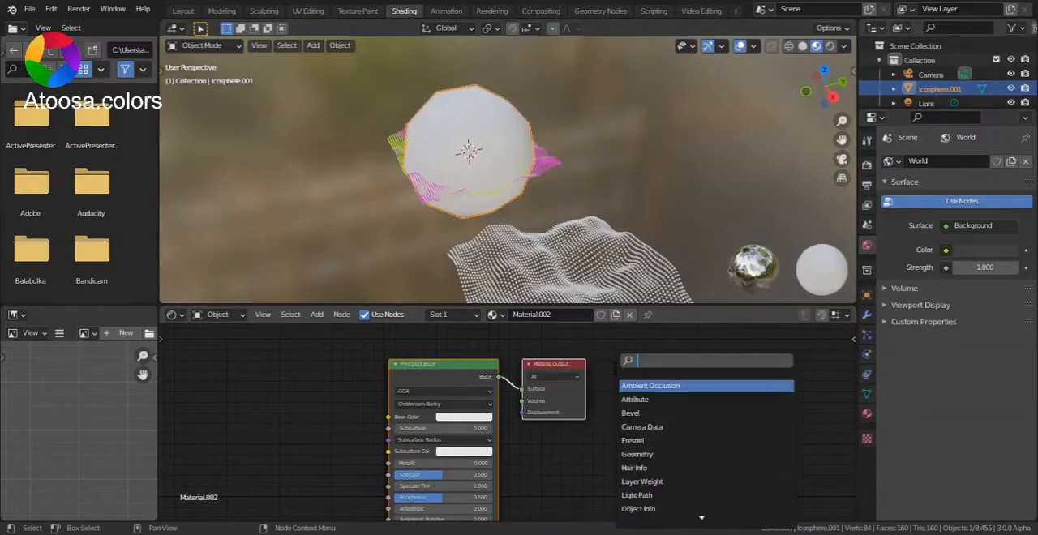
{"action": "type", "text": "g"}
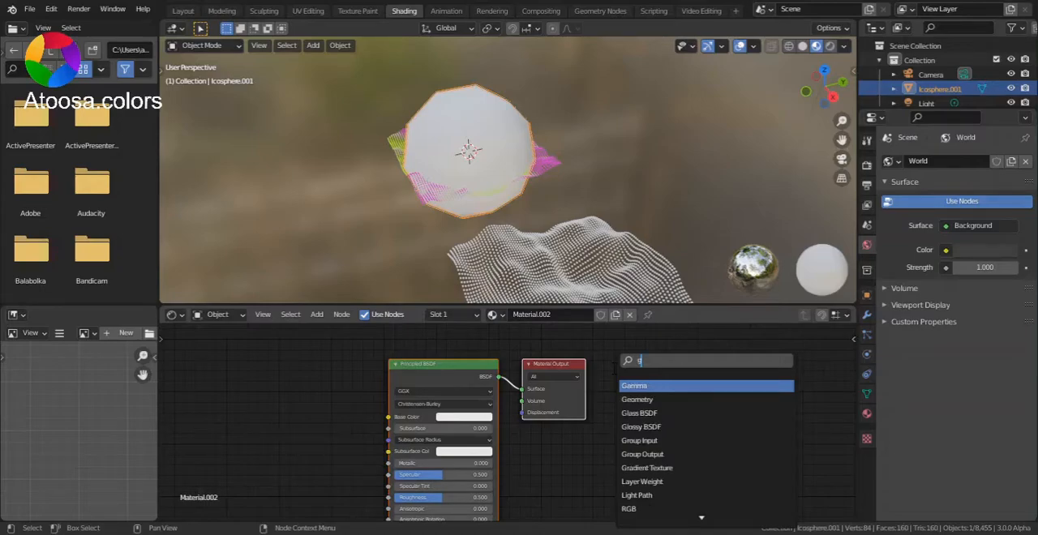
{"action": "left_click", "coordinate": [637, 398]}
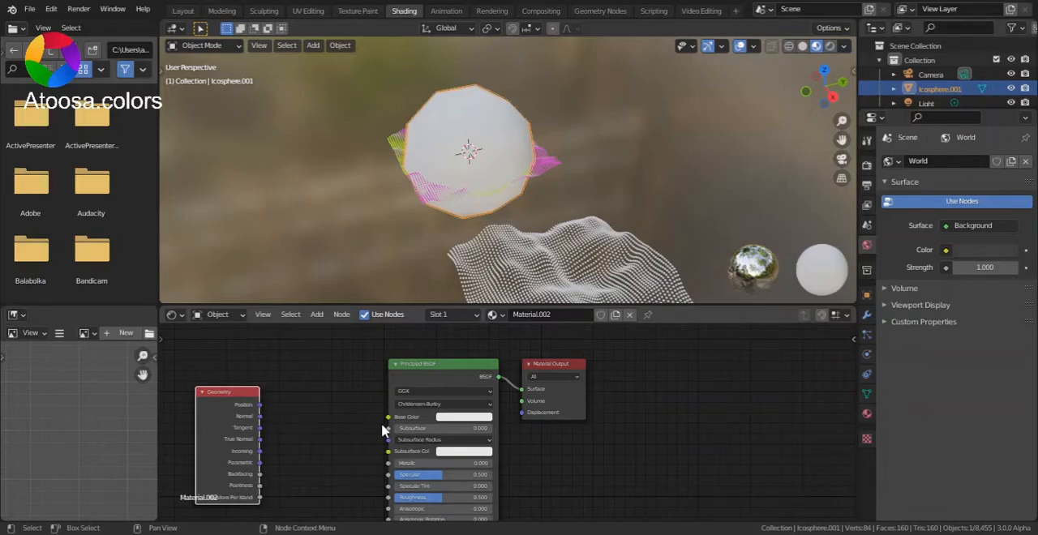
{"action": "mouse_move", "coordinate": [271, 409]}
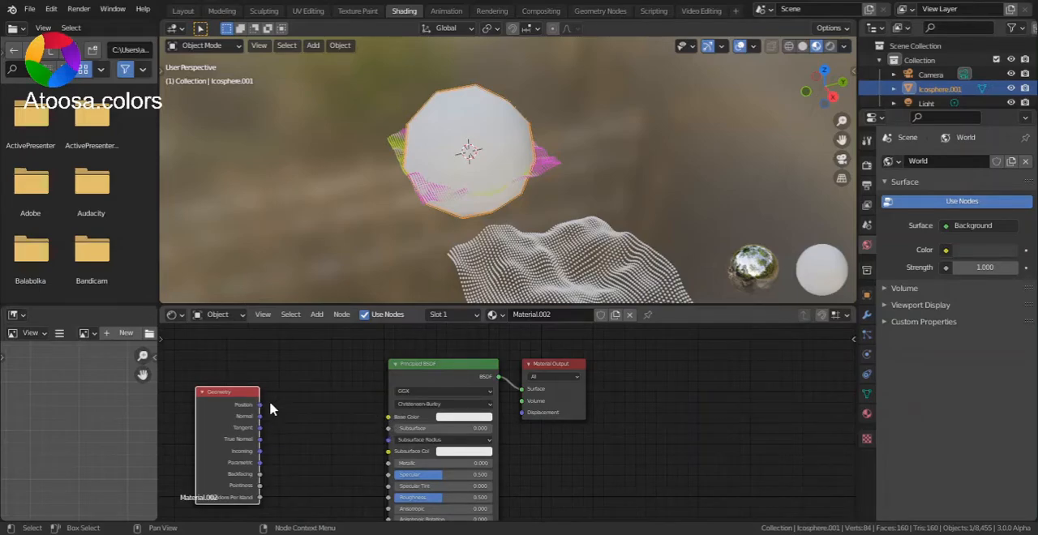
{"action": "mouse_move", "coordinate": [261, 409]}
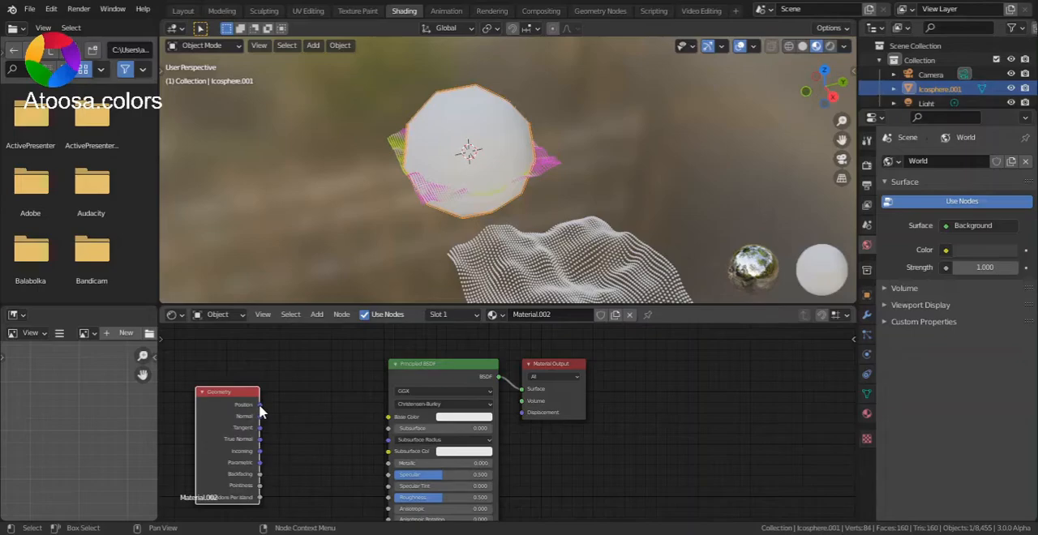
{"action": "mouse_move", "coordinate": [269, 411]}
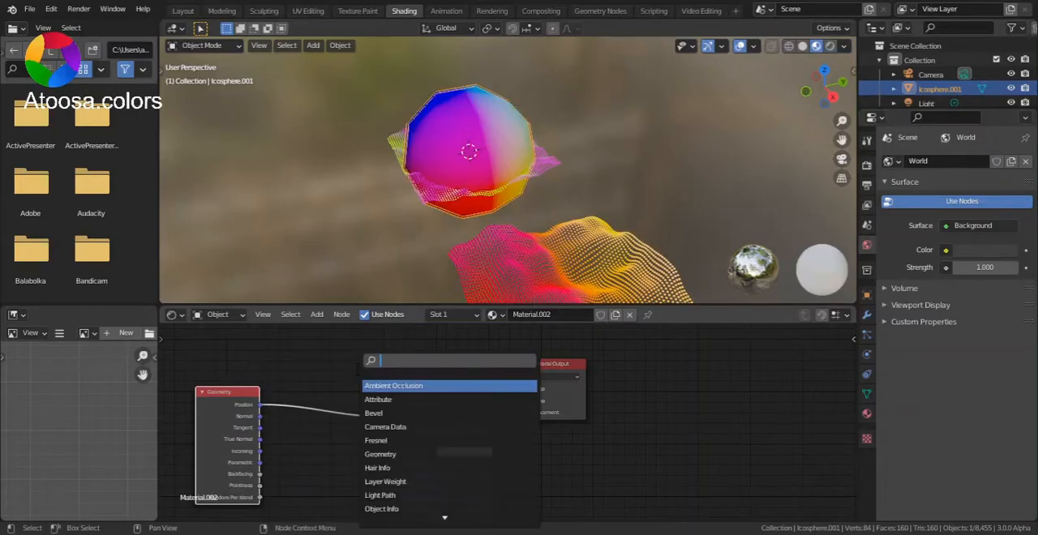
Add Separate XYZ and ColorRamp nodes to the icosphere material.
{"action": "type", "text": "s"}
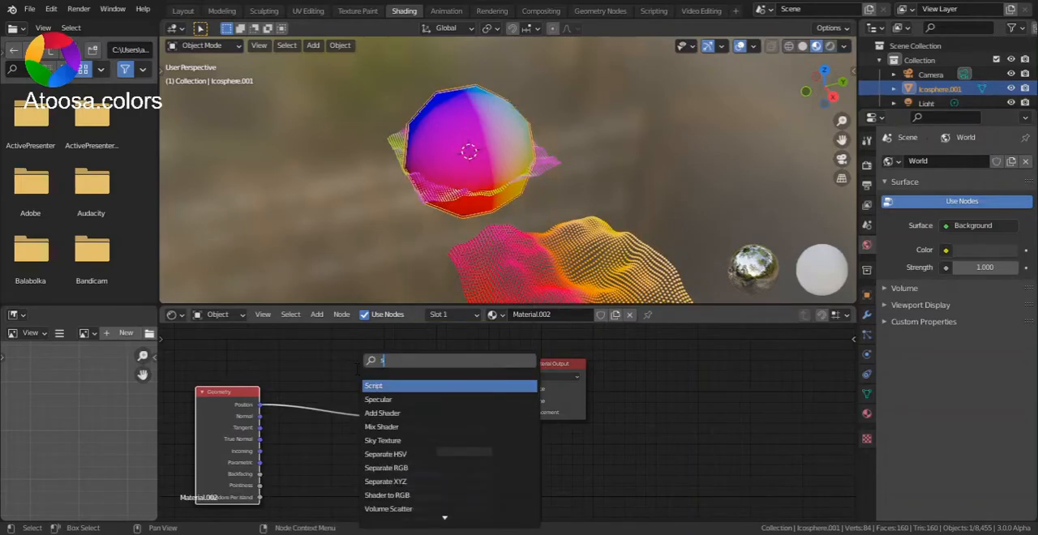
{"action": "type", "text": "ep"}
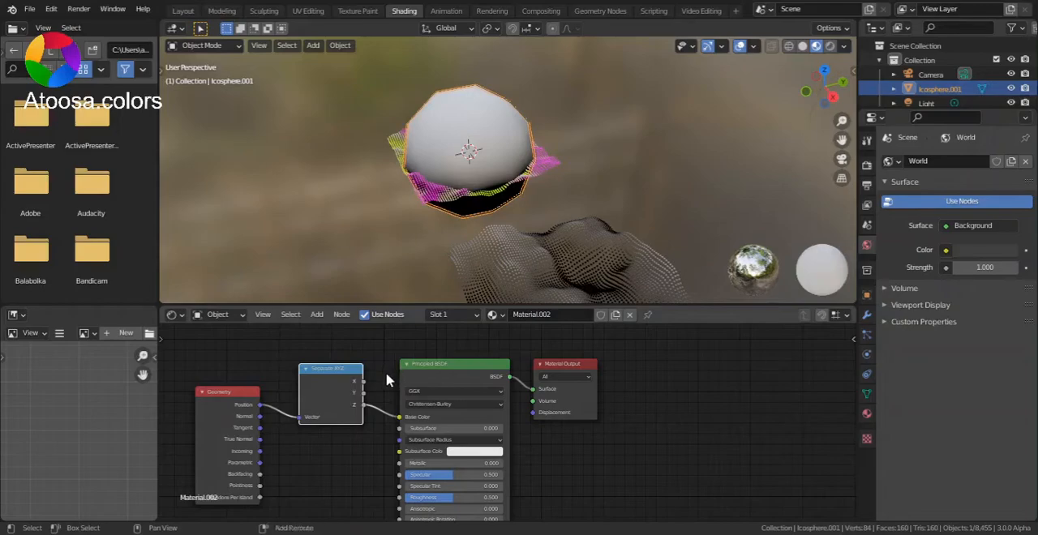
{"action": "left_click", "coordinate": [316, 315]}
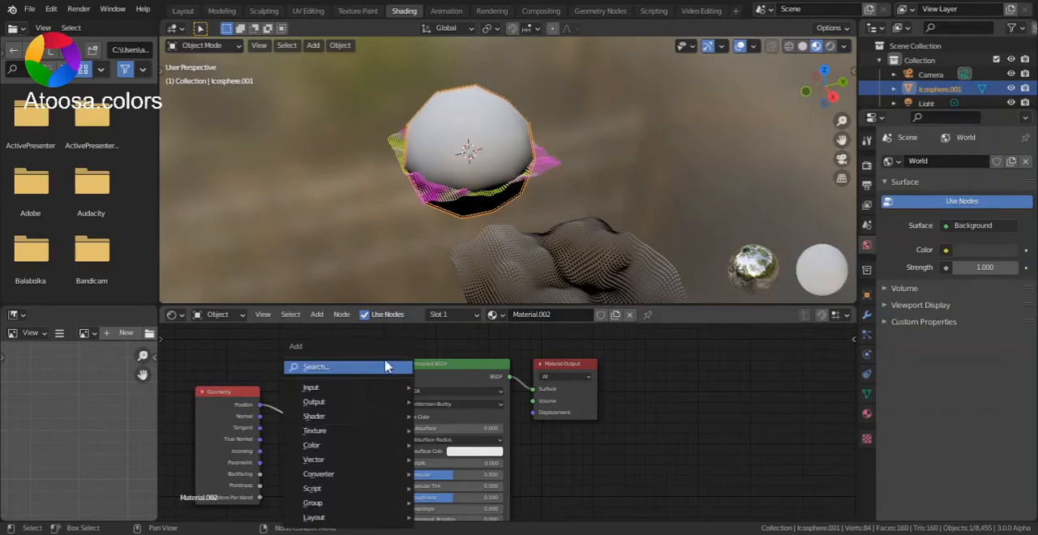
{"action": "type", "text": "co"}
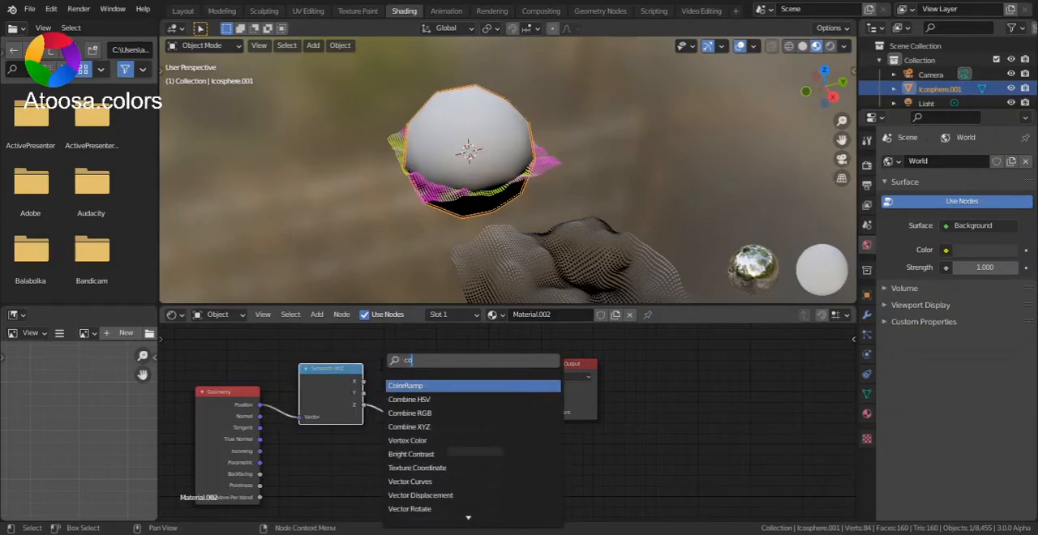
{"action": "left_click", "coordinate": [405, 385]}
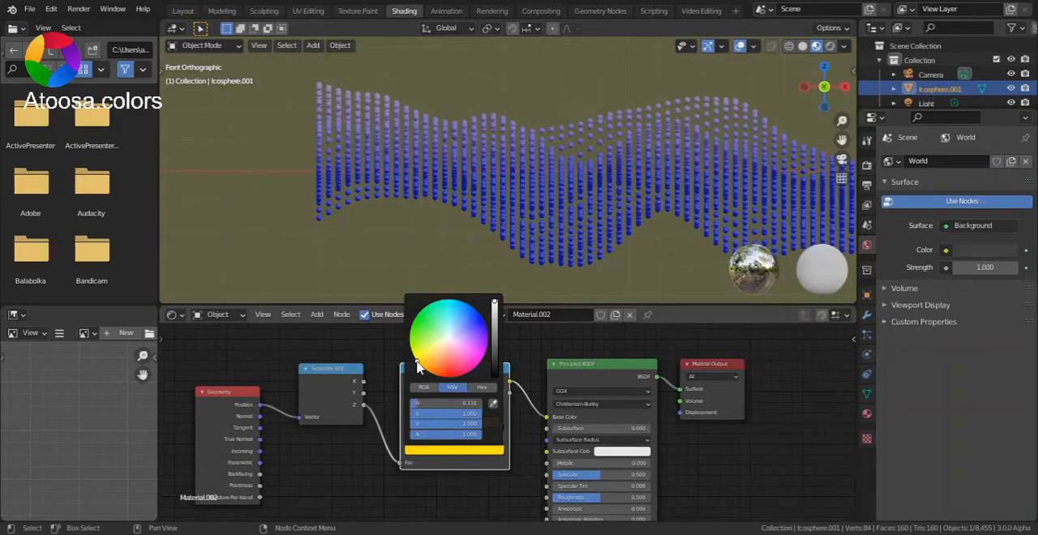
Add a Map Range node to remap height Z into the ColorRamp.
{"action": "left_click", "coordinate": [316, 314]}
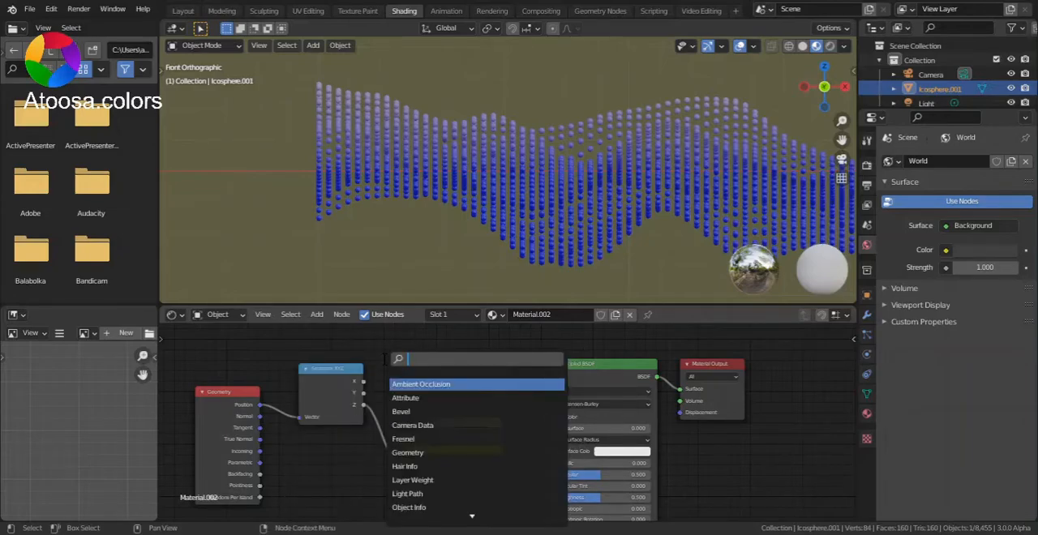
{"action": "type", "text": "map"}
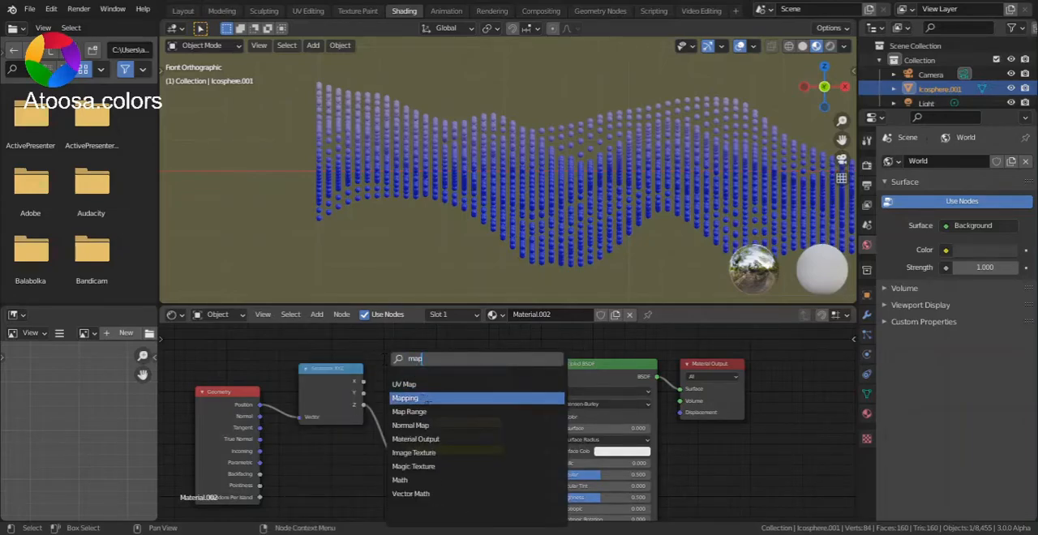
{"action": "left_click", "coordinate": [409, 411]}
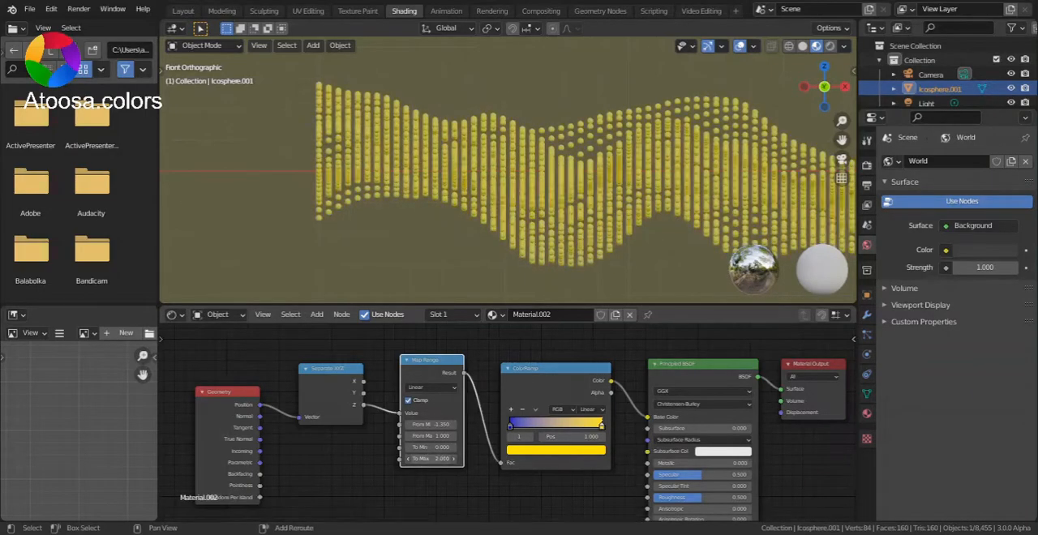
Retune the Map Range From Min, From Max and To Min values.
{"action": "left_click", "coordinate": [442, 458]}
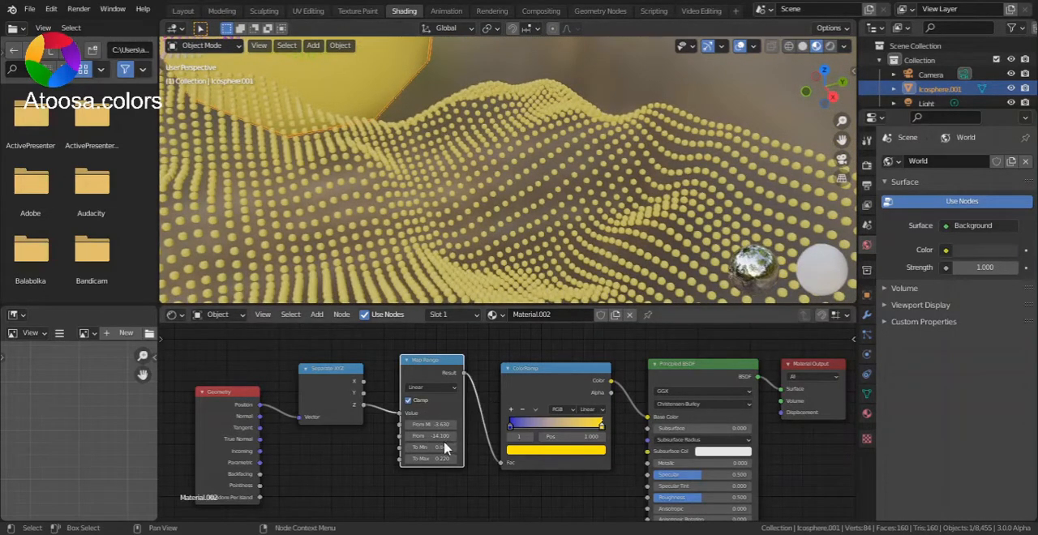
{"action": "left_click", "coordinate": [432, 447]}
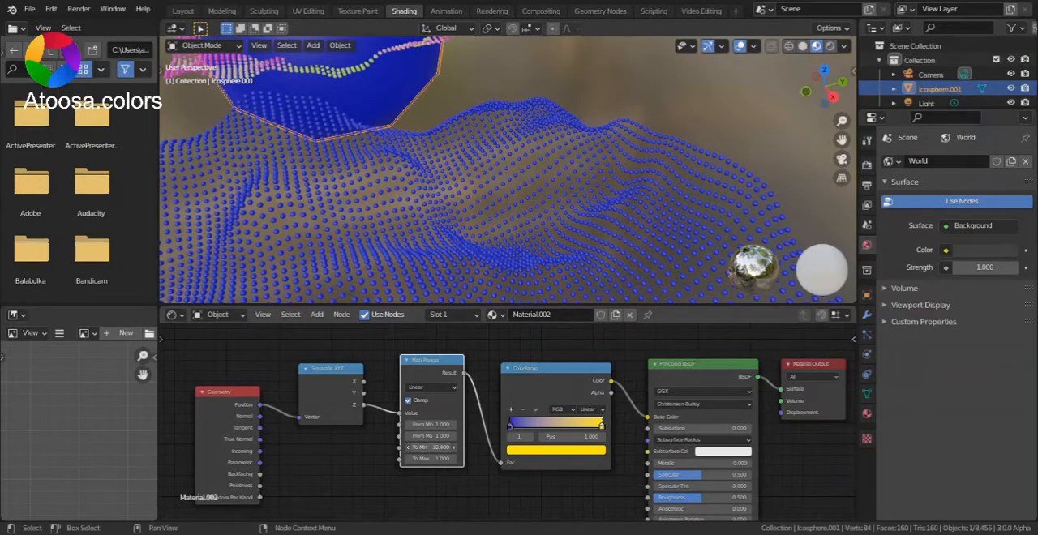
{"action": "left_click", "coordinate": [430, 447]}
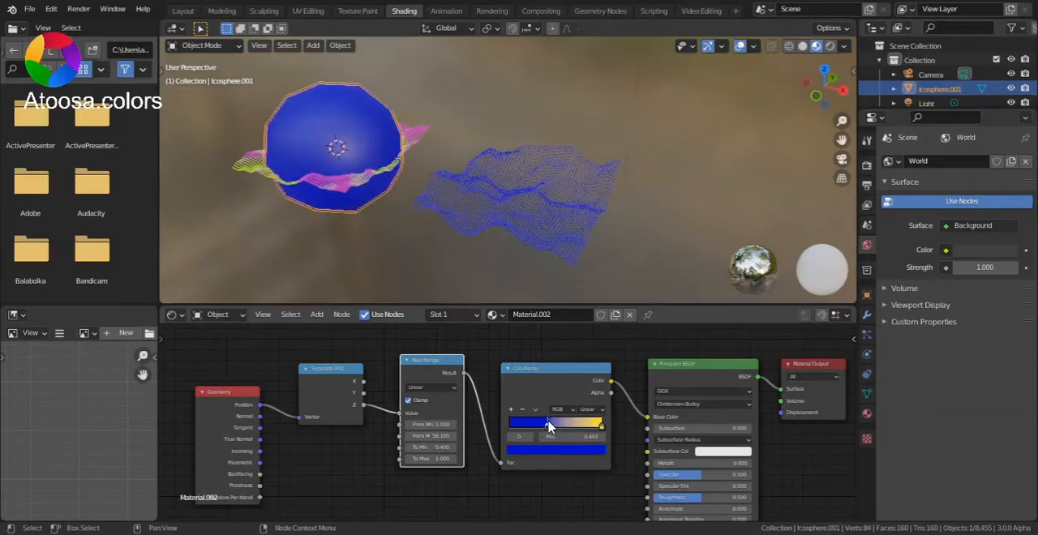
Shift the ColorRamp's blue stop left to change where blue fades into yellow.
{"action": "left_click_drag", "start_coordinate": [550, 423], "coordinate": [534, 422]}
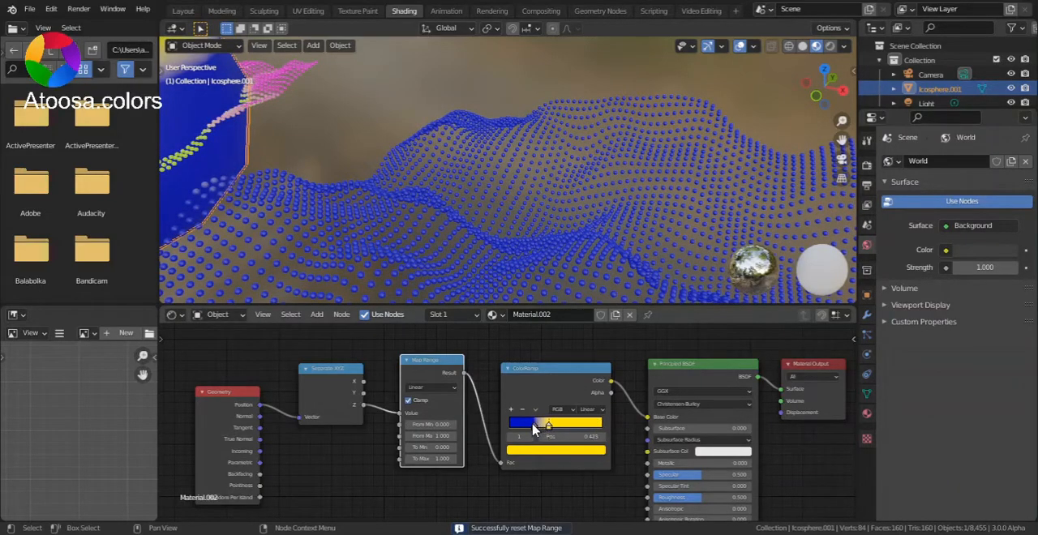
{"action": "left_click_drag", "start_coordinate": [550, 424], "coordinate": [511, 424]}
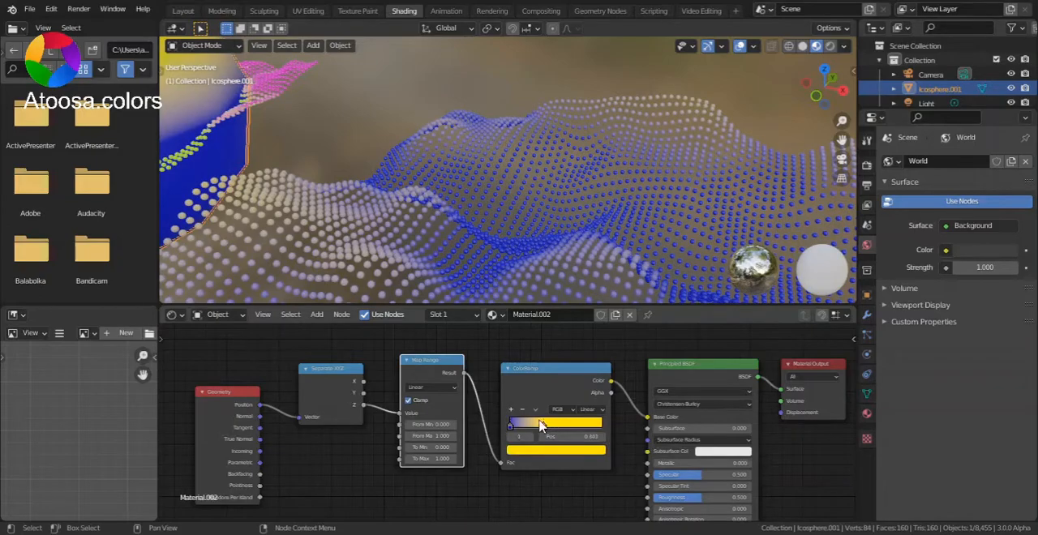
{"action": "left_click_drag", "start_coordinate": [539, 423], "coordinate": [513, 423]}
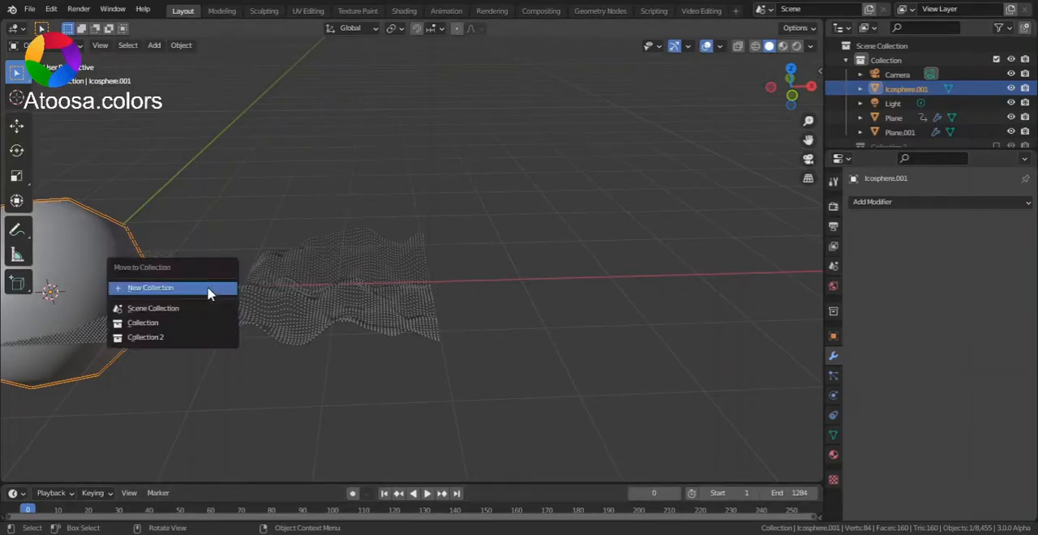
Move the icosphere into new Collection 3 and keyframe the Displace Strength.
{"action": "left_click", "coordinate": [150, 288]}
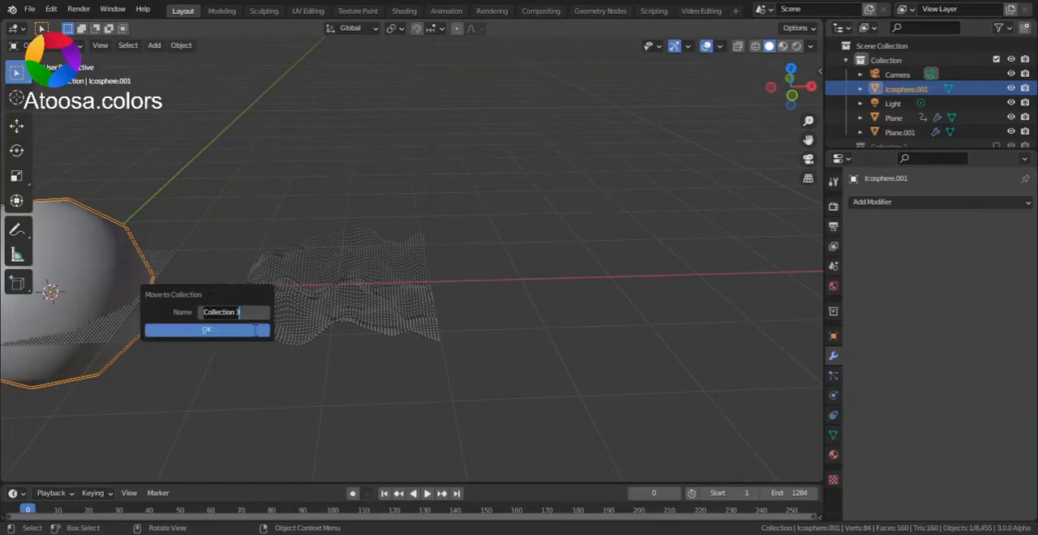
{"action": "left_click", "coordinate": [206, 329]}
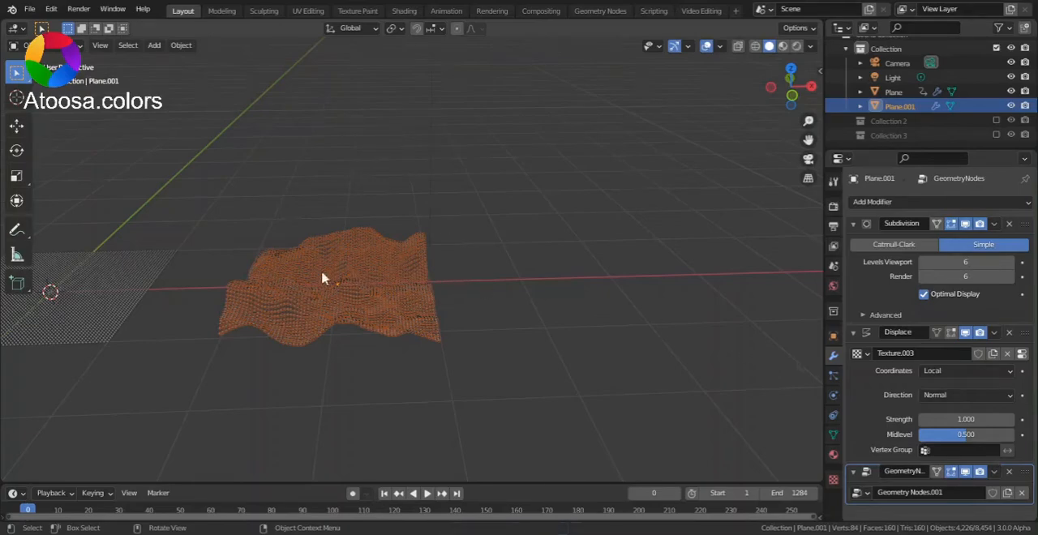
{"action": "mouse_move", "coordinate": [760, 65]}
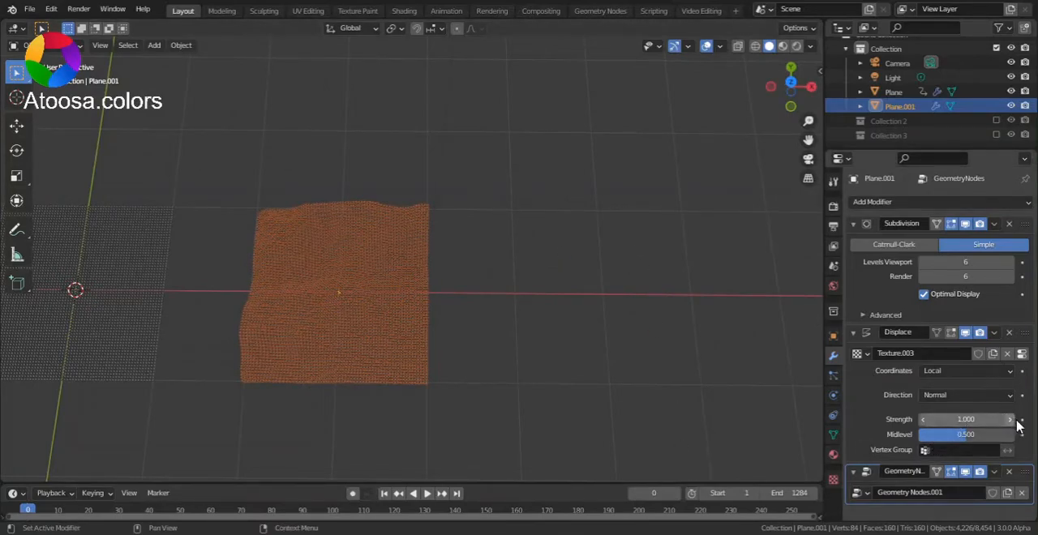
{"action": "left_click", "coordinate": [965, 434]}
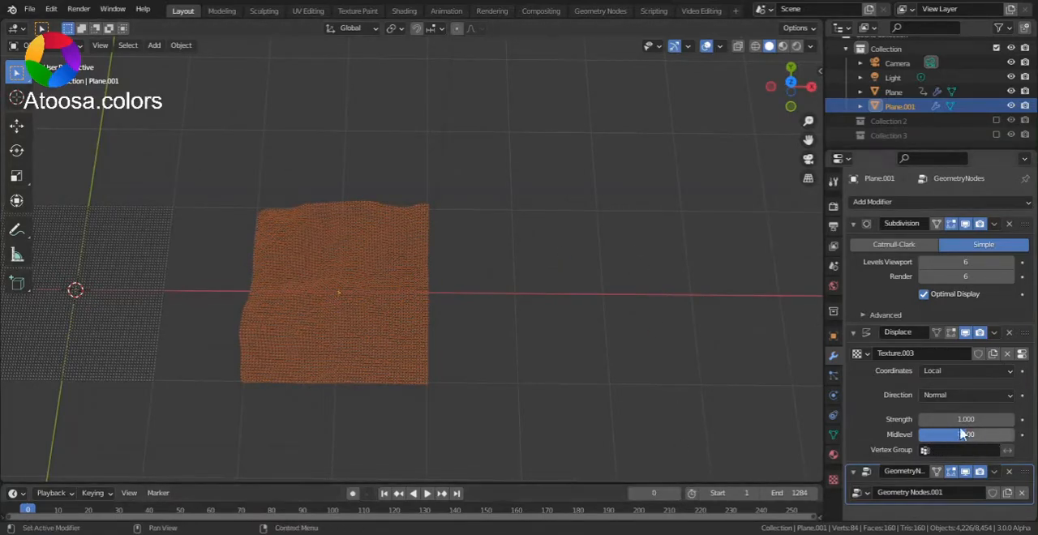
{"action": "mouse_move", "coordinate": [1021, 419]}
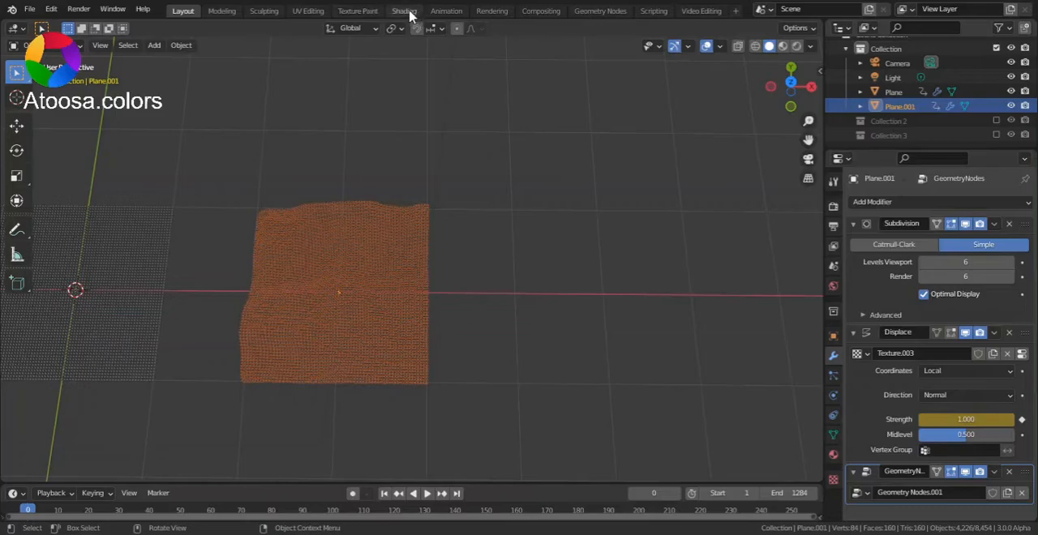
{"action": "mouse_move", "coordinate": [556, 197]}
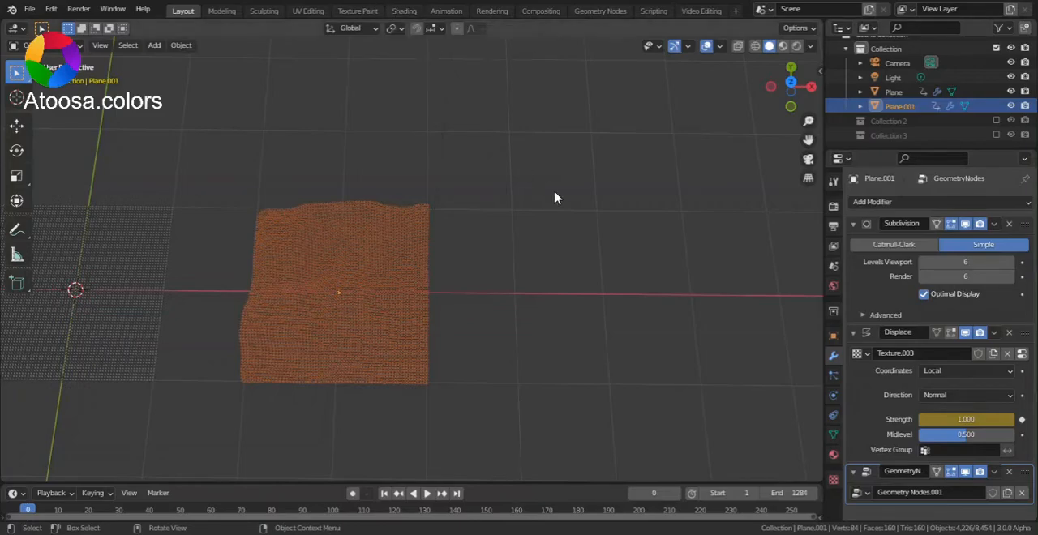
{"action": "mouse_move", "coordinate": [421, 46]}
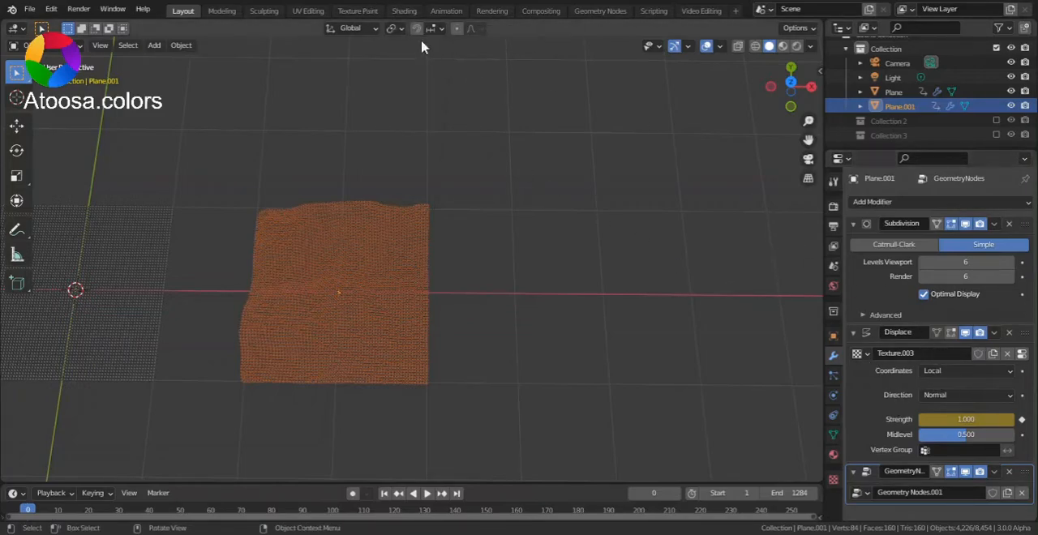
{"action": "mouse_move", "coordinate": [403, 10]}
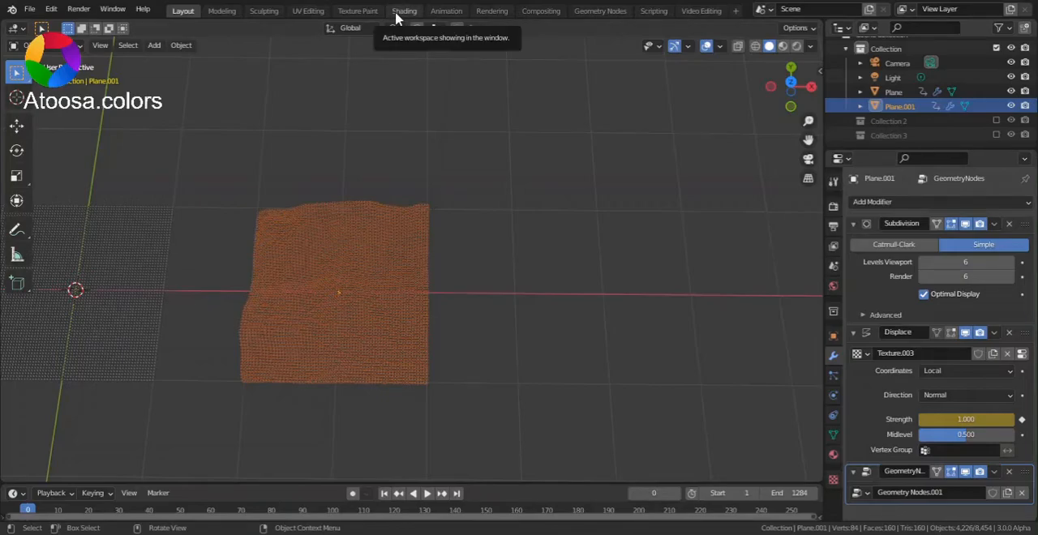
In the Animation workspace, bake the sound file into Plane.001's Displace Strength curve with Bake Sound to F-Curves.
{"action": "left_click", "coordinate": [446, 9]}
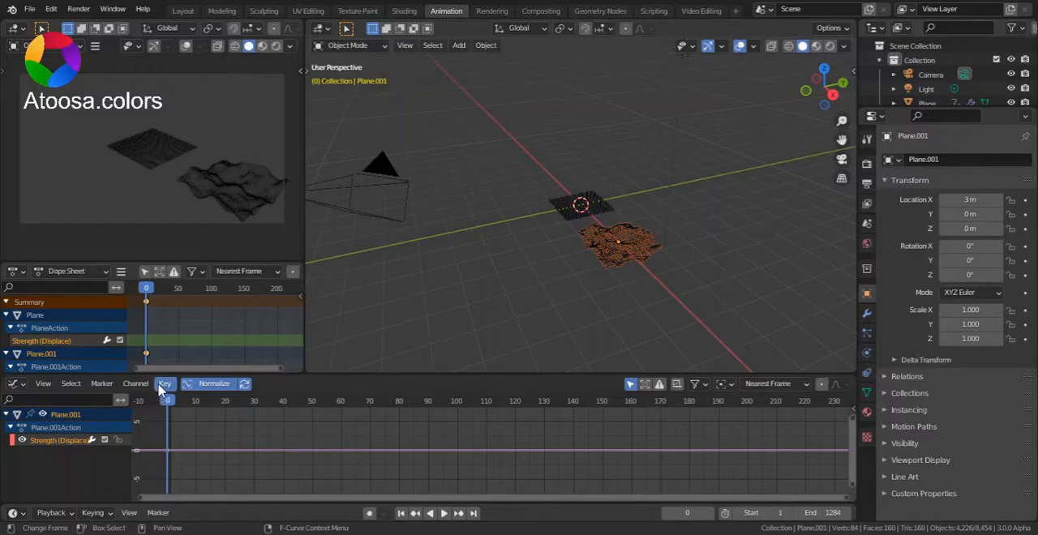
{"action": "left_click", "coordinate": [164, 383]}
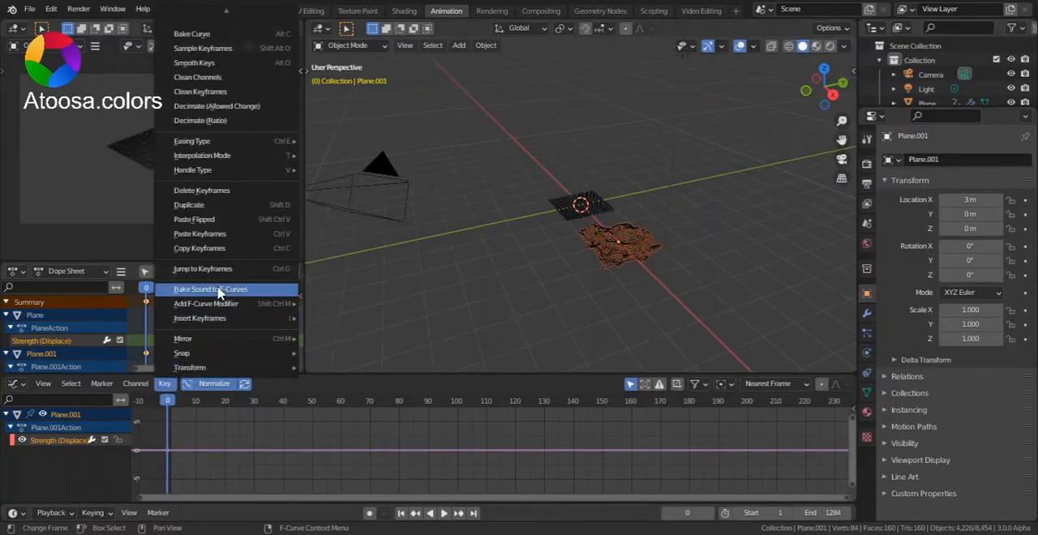
{"action": "mouse_move", "coordinate": [205, 303]}
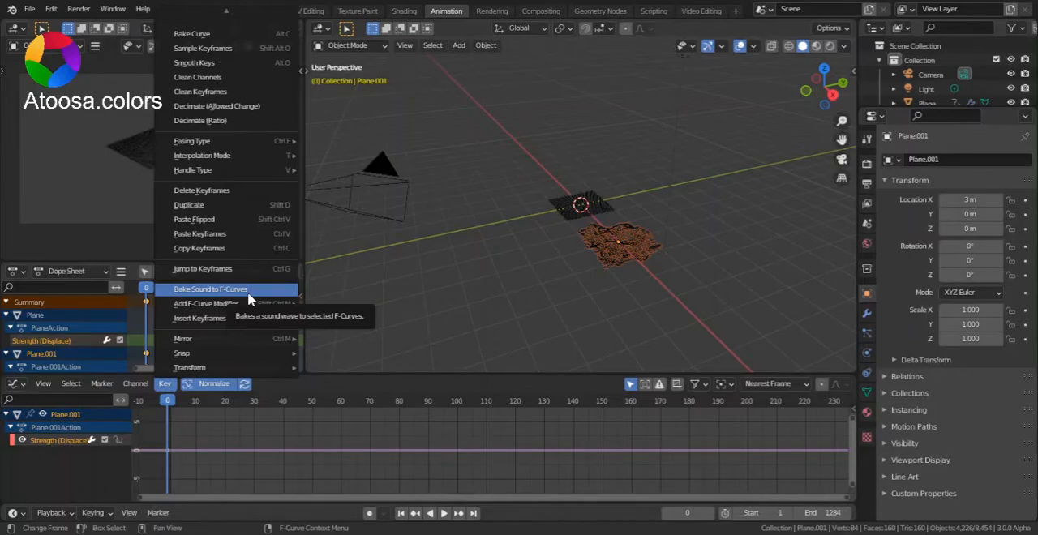
{"action": "left_click", "coordinate": [210, 289]}
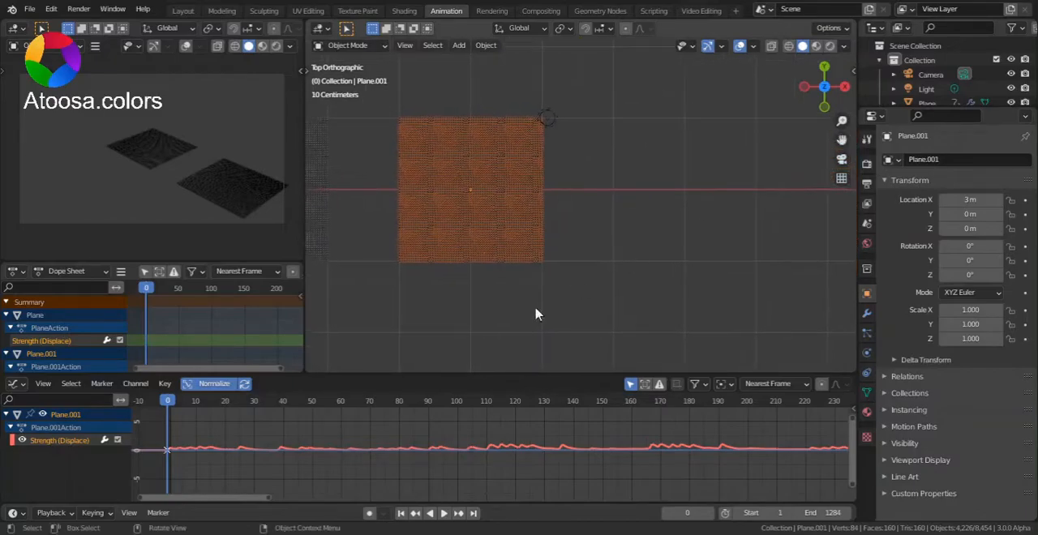
{"action": "mouse_move", "coordinate": [541, 429]}
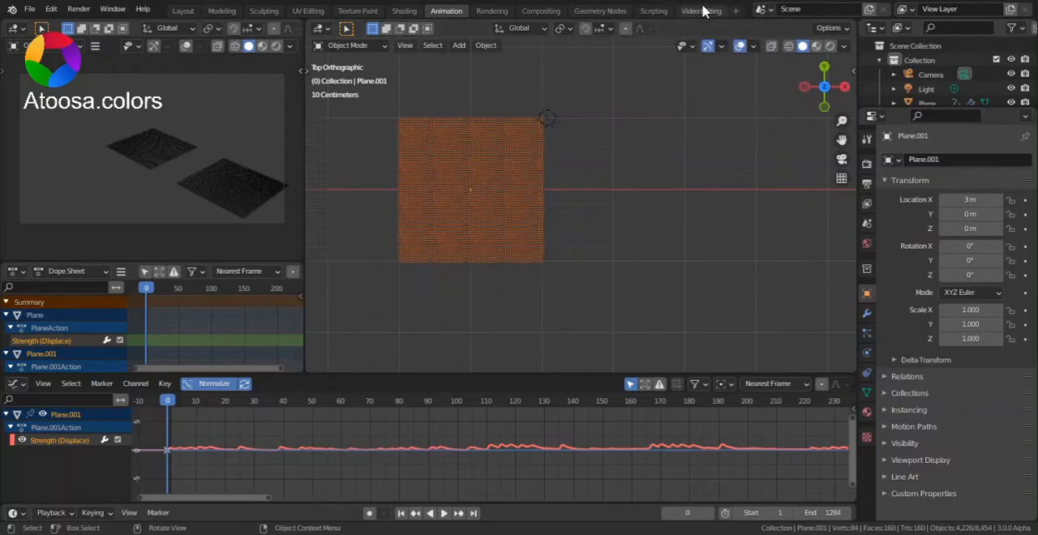
View the twinkles.wav sound strip in the Video Editing sequencer, then return to the main layout.
{"action": "left_click", "coordinate": [700, 9]}
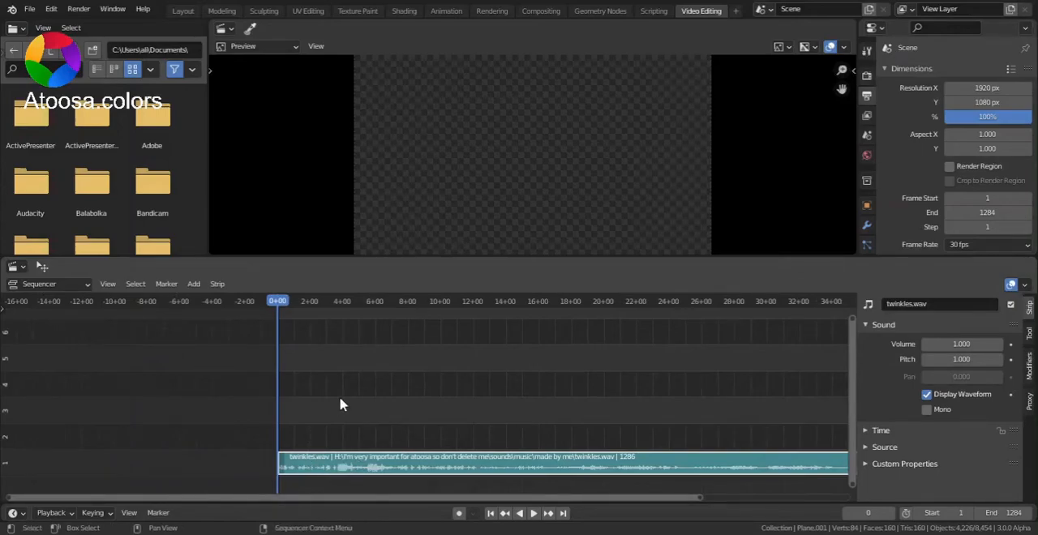
{"action": "left_click", "coordinate": [193, 283]}
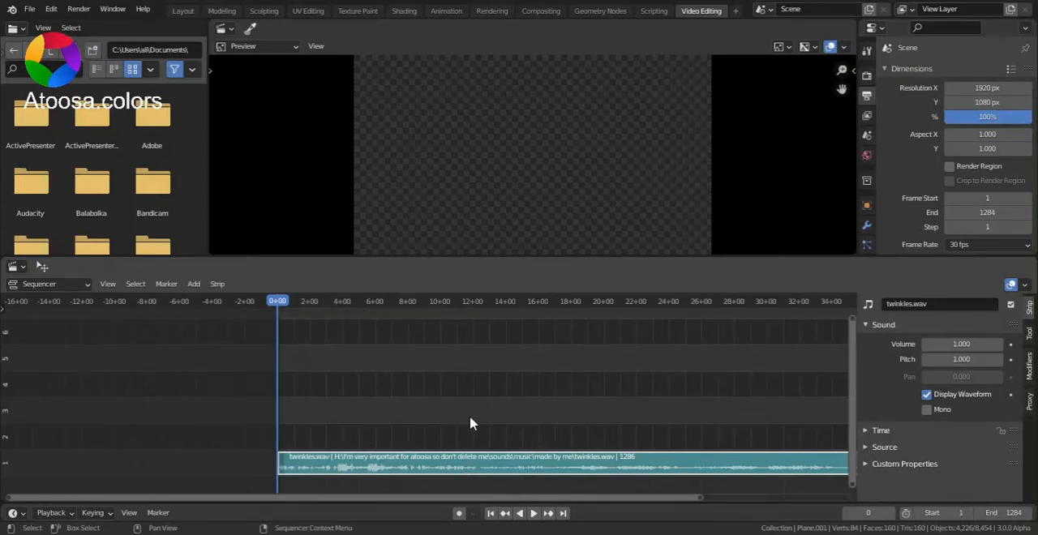
{"action": "left_click", "coordinate": [183, 11]}
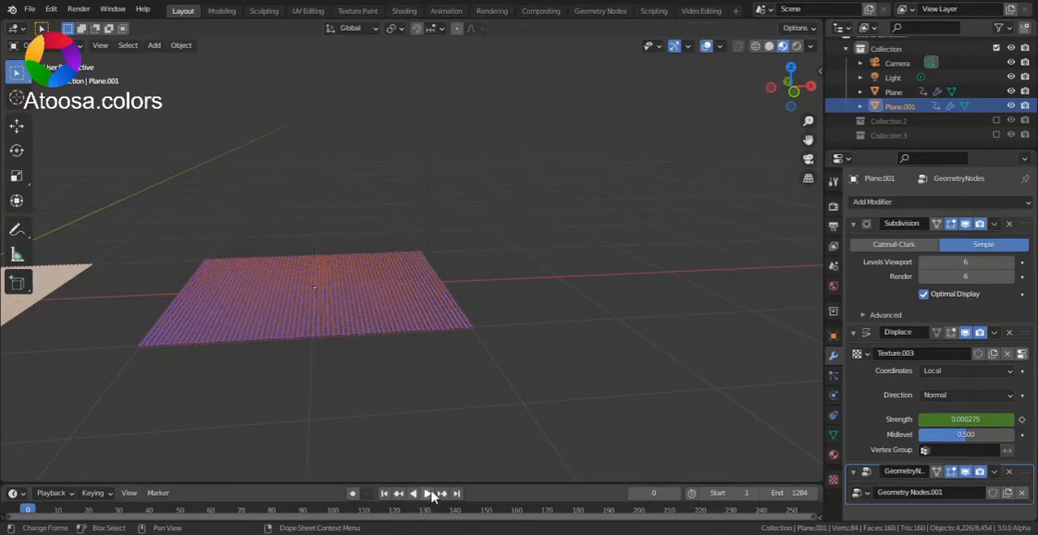
Play, pause, resume and stop the audio-driven landscape animation on the timeline.
{"action": "left_click", "coordinate": [427, 493]}
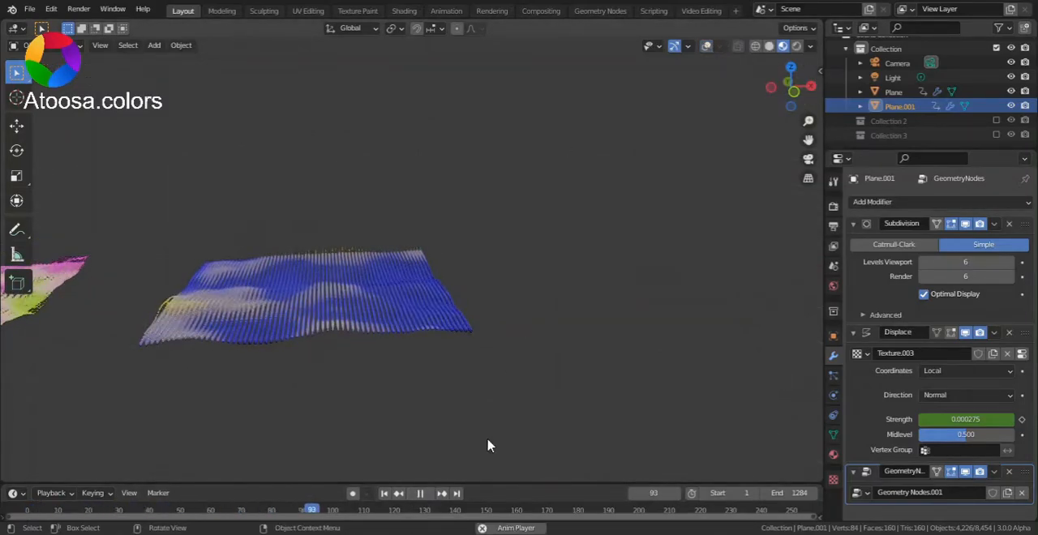
{"action": "left_click", "coordinate": [419, 492]}
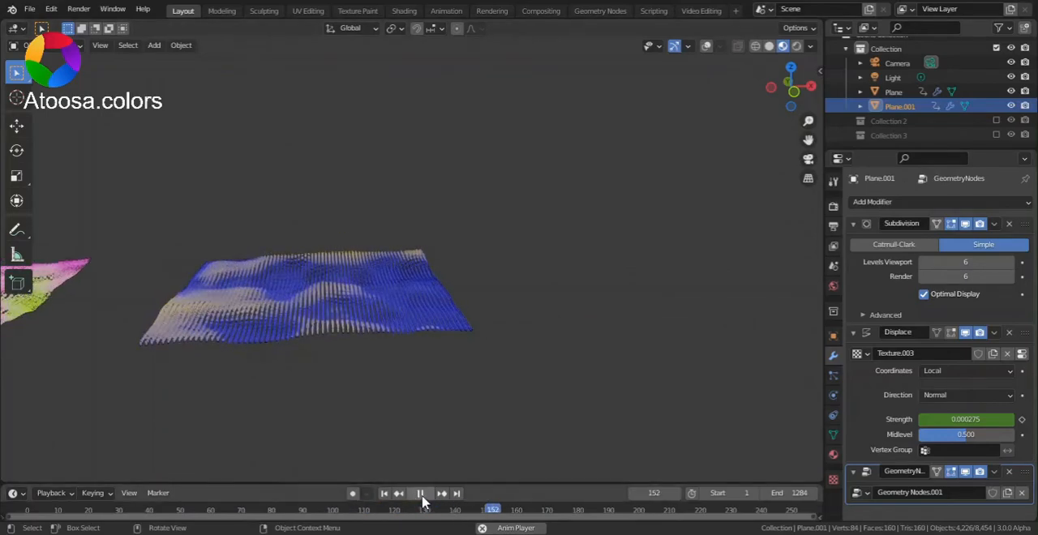
{"action": "left_click", "coordinate": [420, 493]}
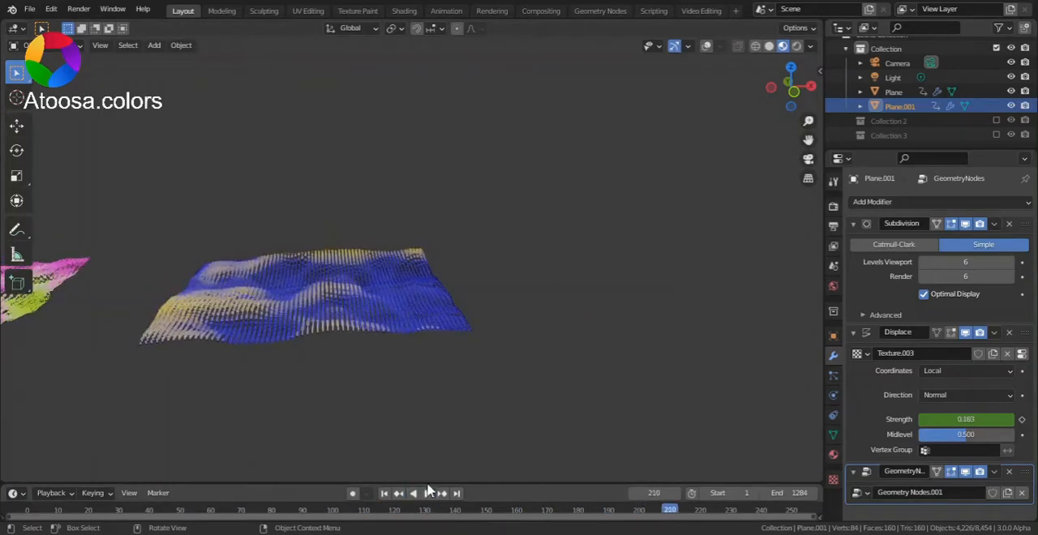
{"action": "left_click", "coordinate": [427, 493]}
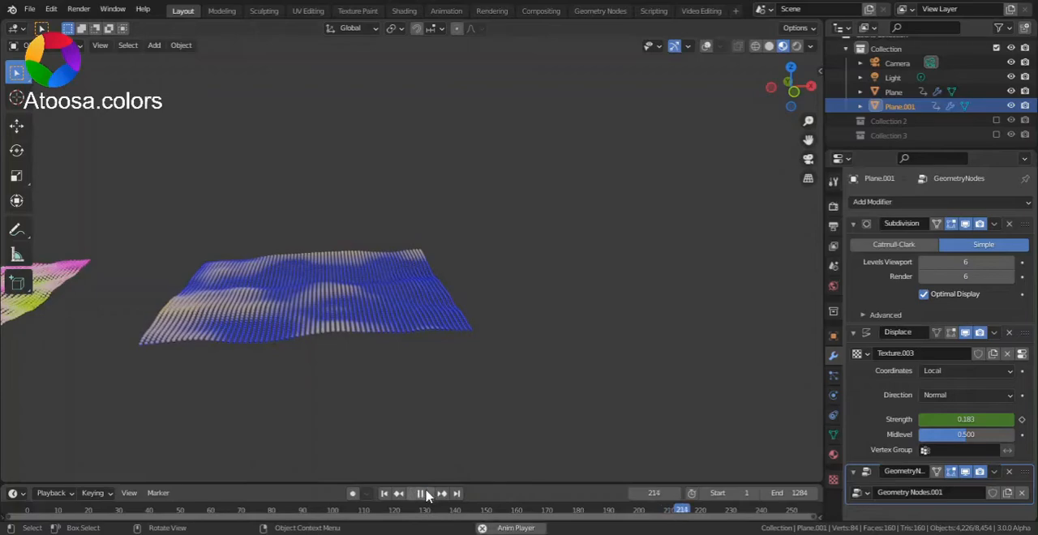
{"action": "left_click", "coordinate": [421, 492]}
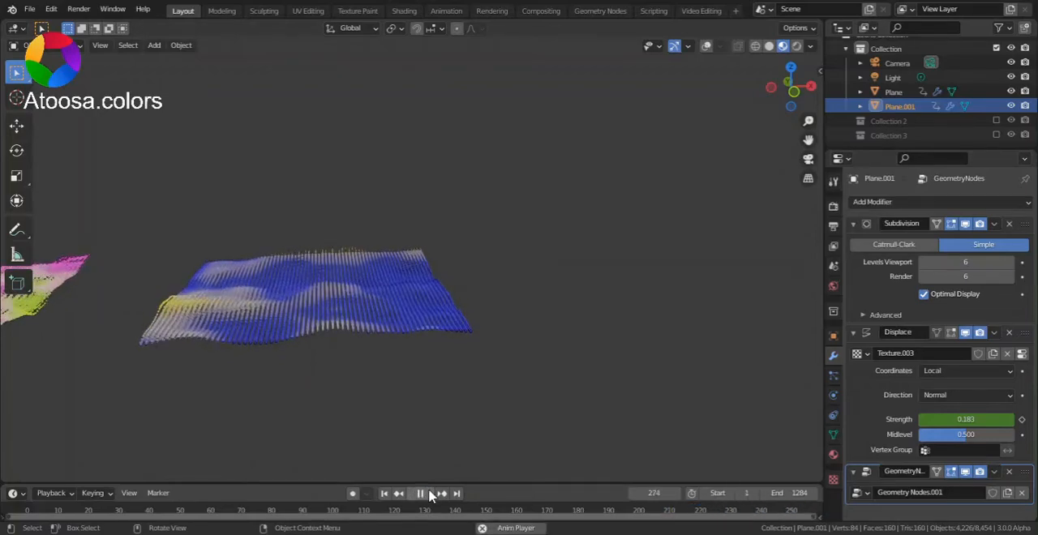
{"action": "left_click", "coordinate": [491, 9]}
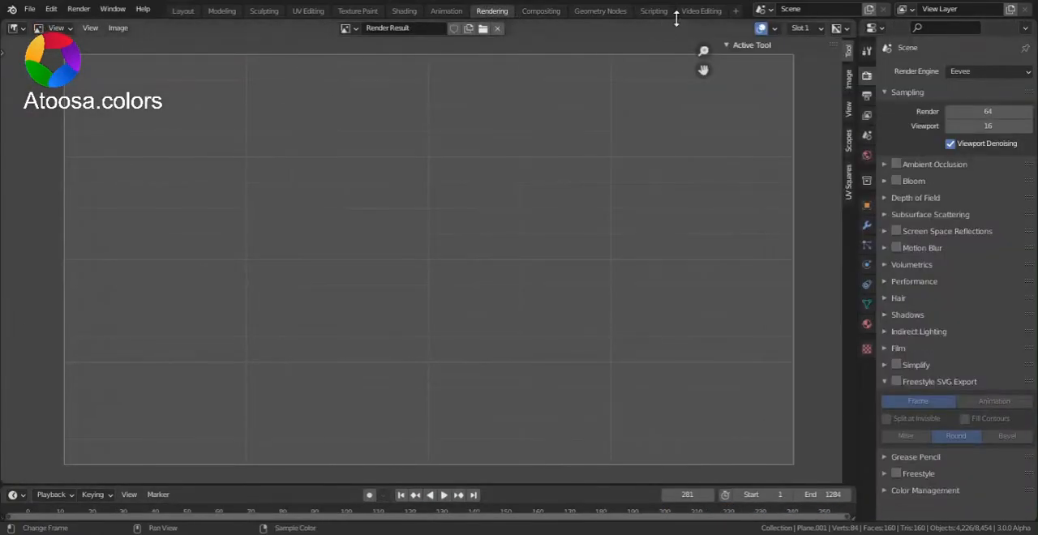
Check the twinkles.wav strip in the sequencer, return to Layout and resume playback.
{"action": "left_click", "coordinate": [699, 9]}
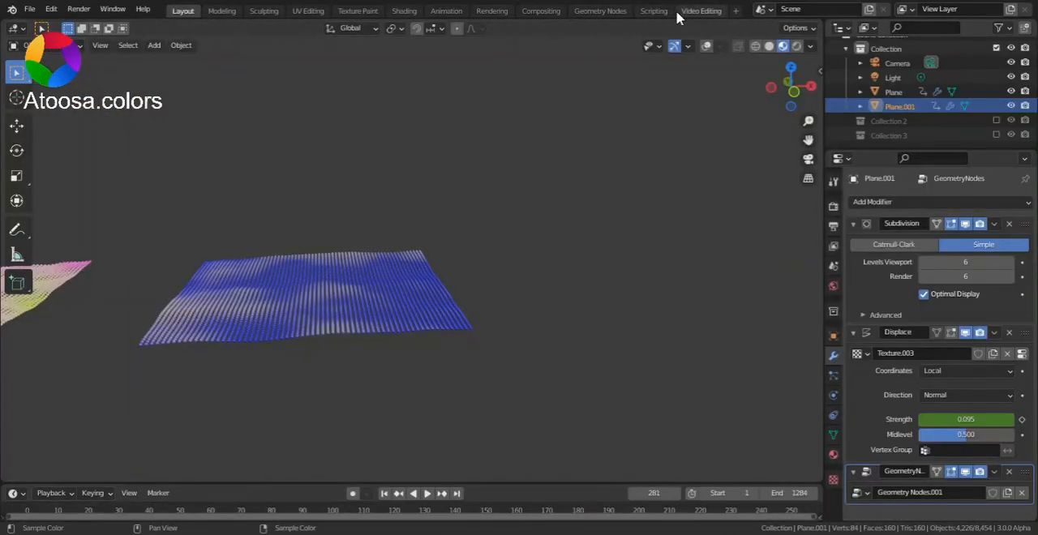
{"action": "left_click", "coordinate": [700, 9]}
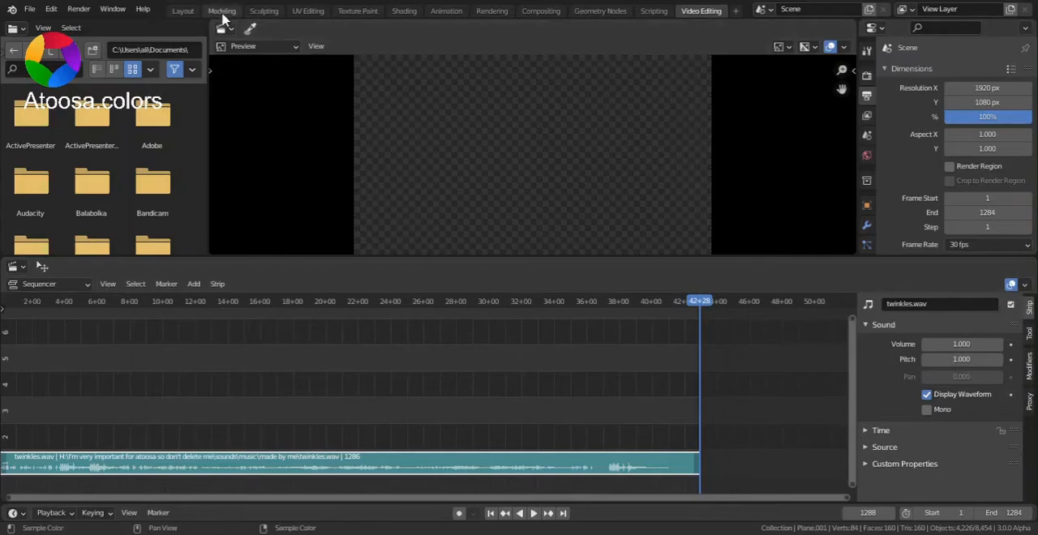
{"action": "left_click", "coordinate": [221, 10]}
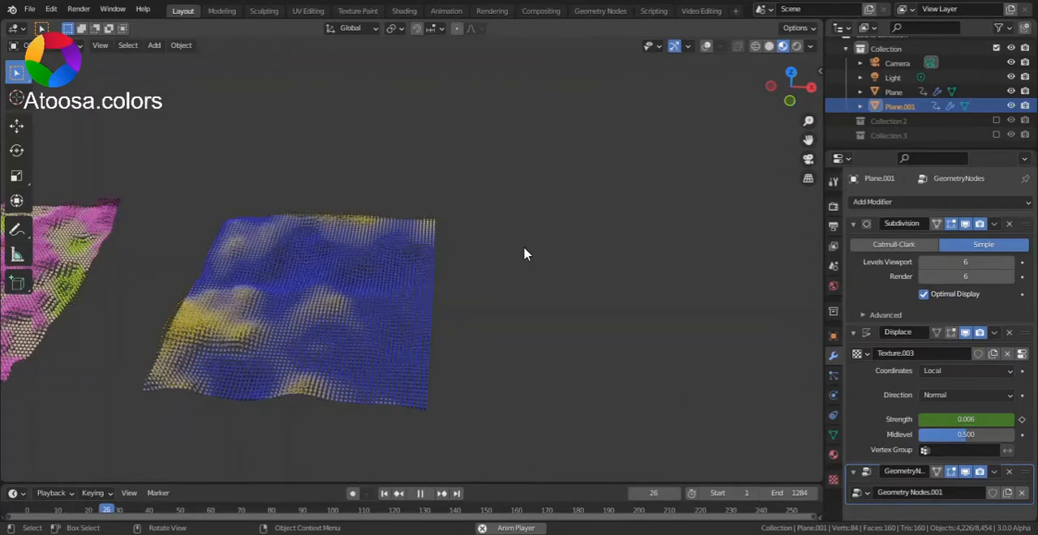
{"action": "left_click", "coordinate": [419, 493]}
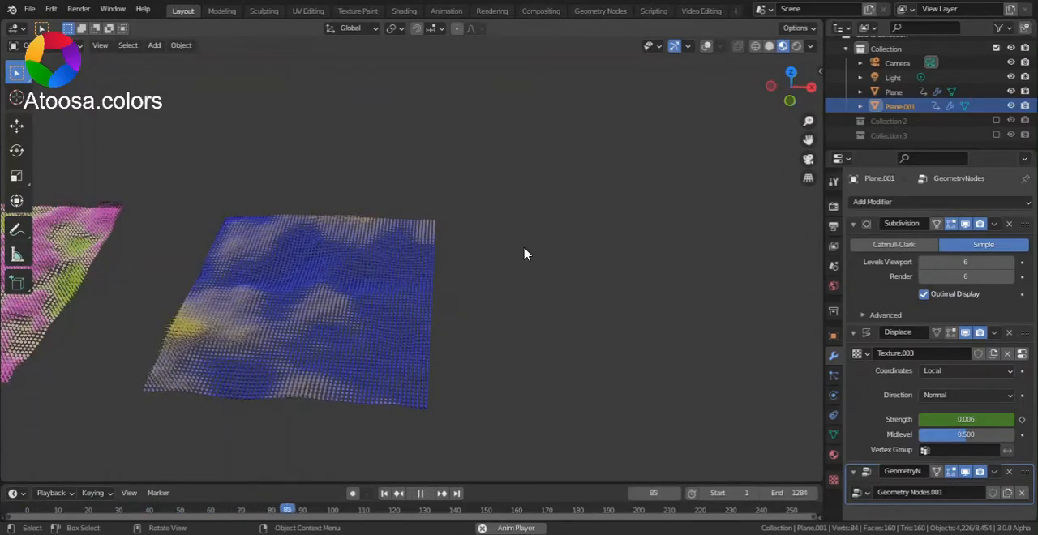